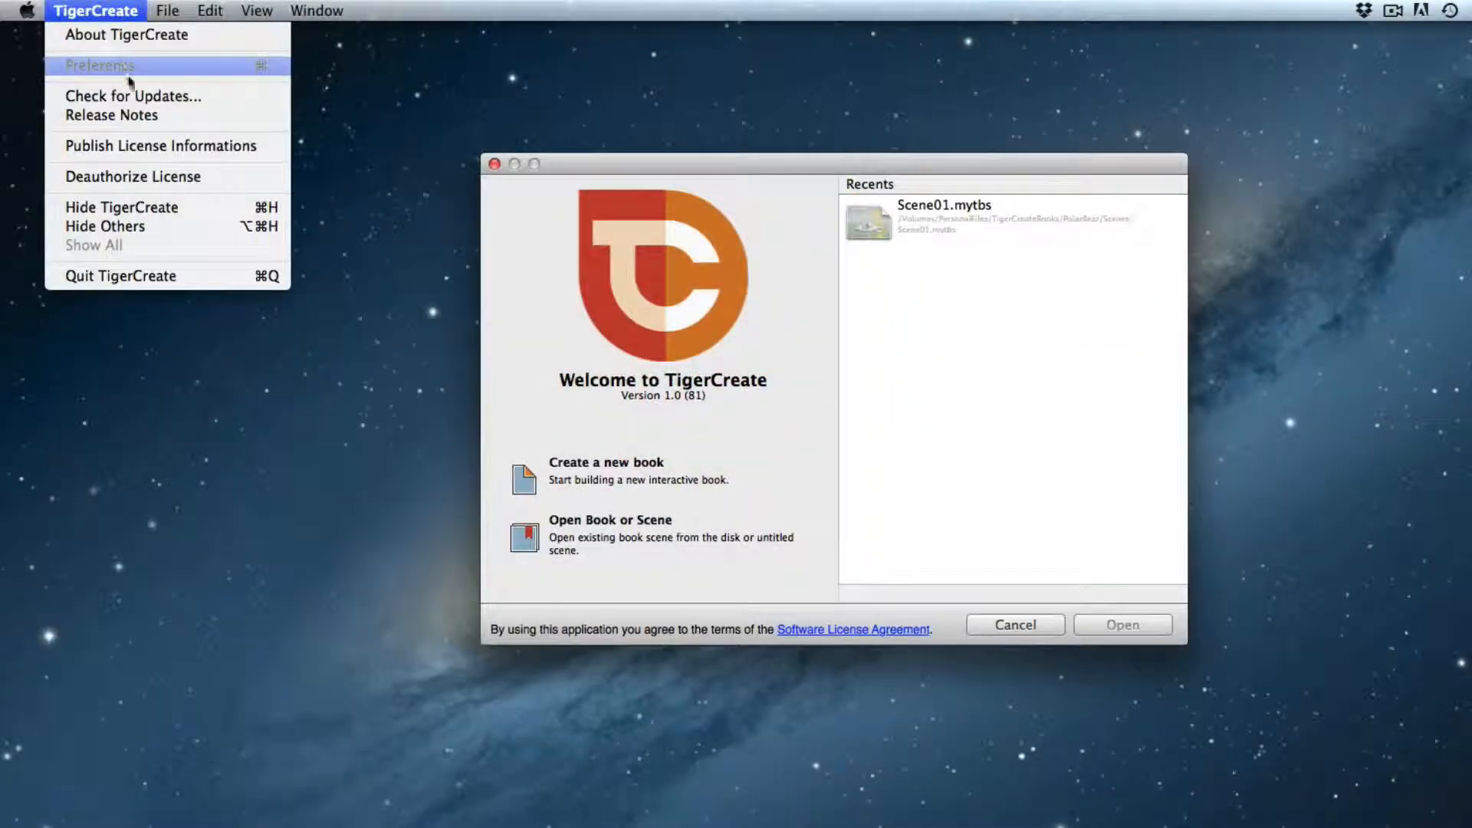
# Bring up TigerCreate's General preferences with the Android SDK path still empty
pyautogui.click(100, 64)
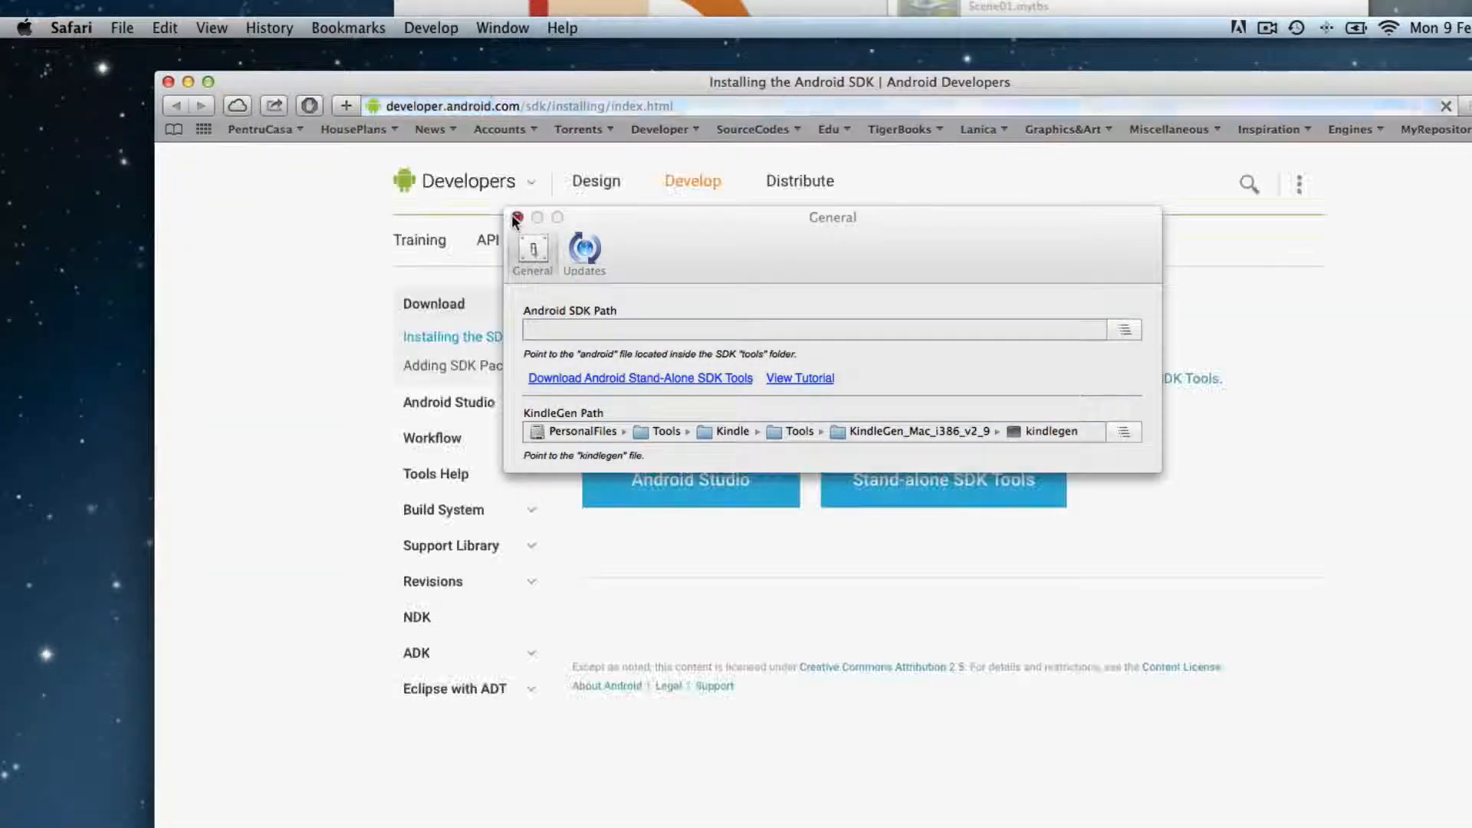
# Reach the stand-alone SDK Tools download options on the Android Developers site
pyautogui.click(515, 216)
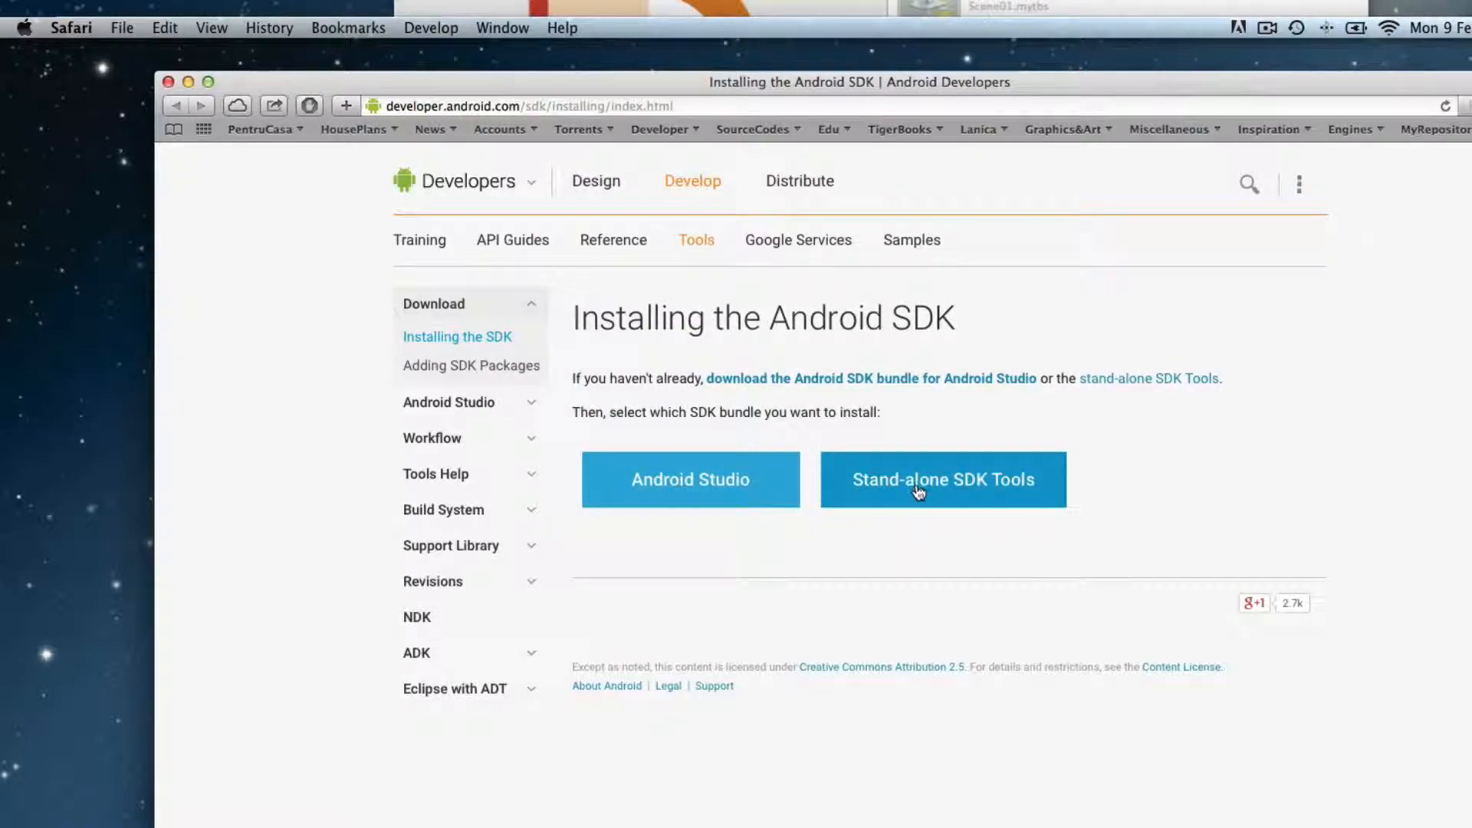
pyautogui.click(941, 478)
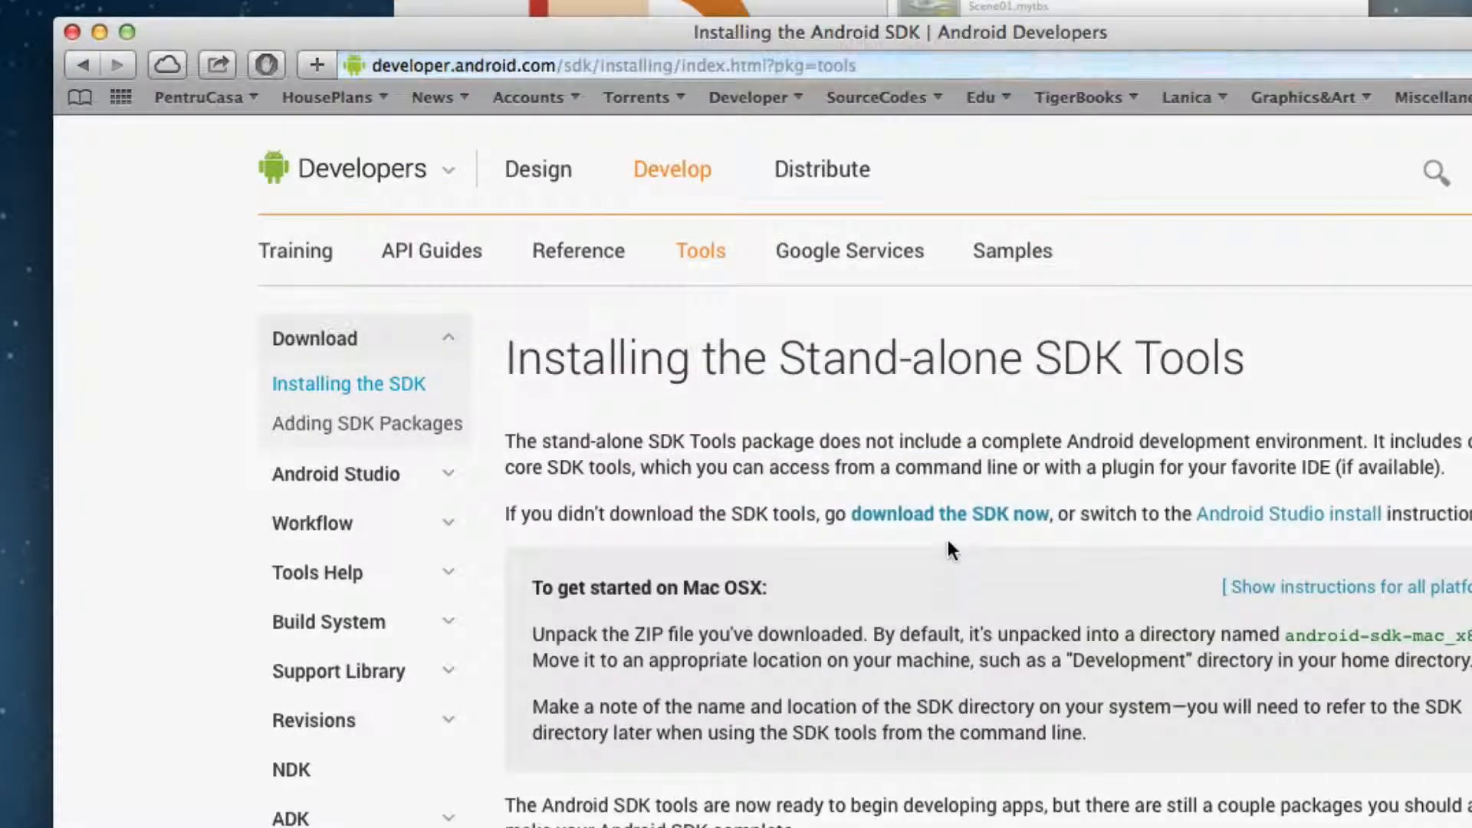
pyautogui.click(949, 514)
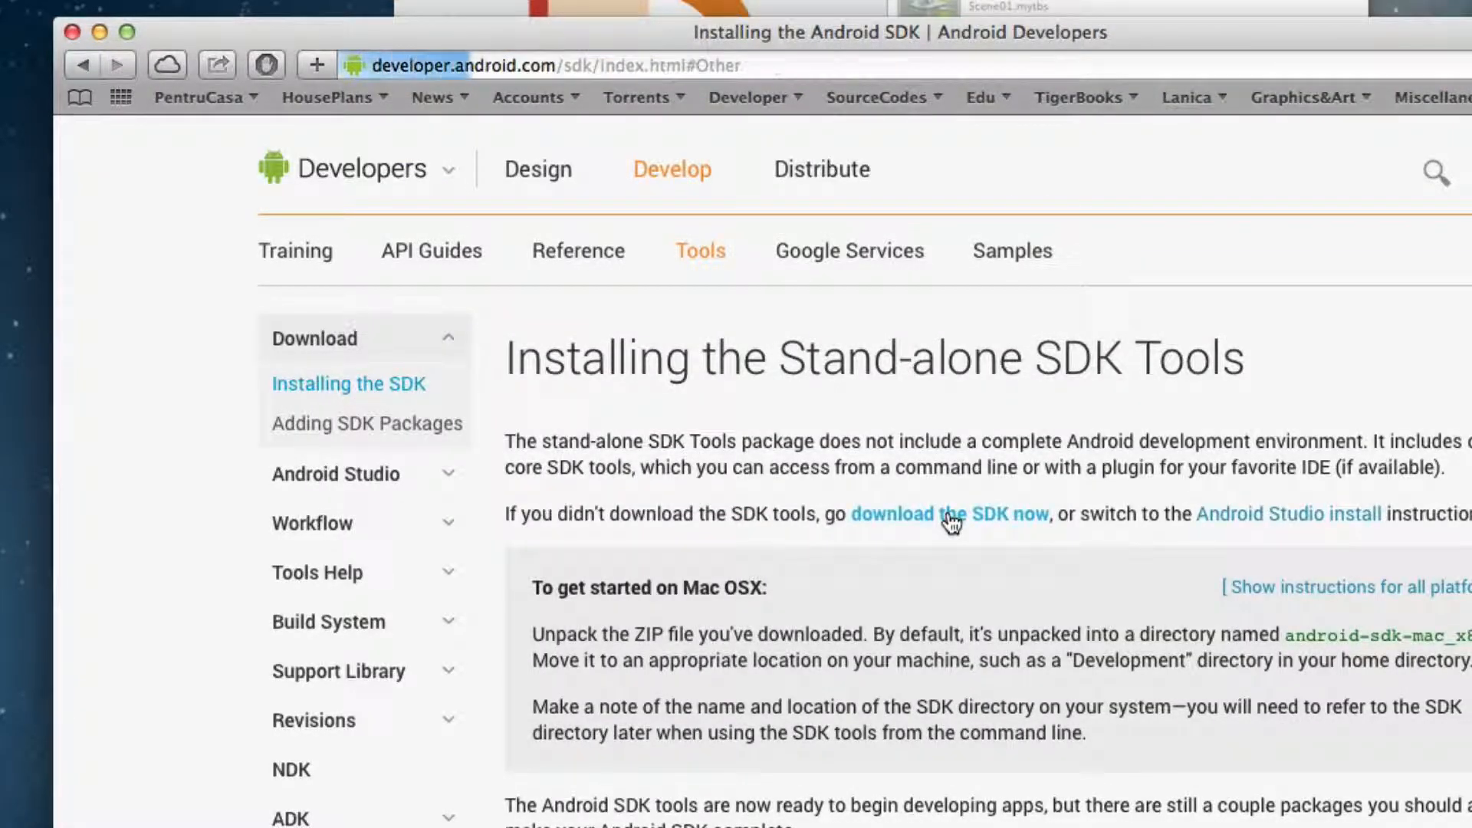
pyautogui.click(947, 514)
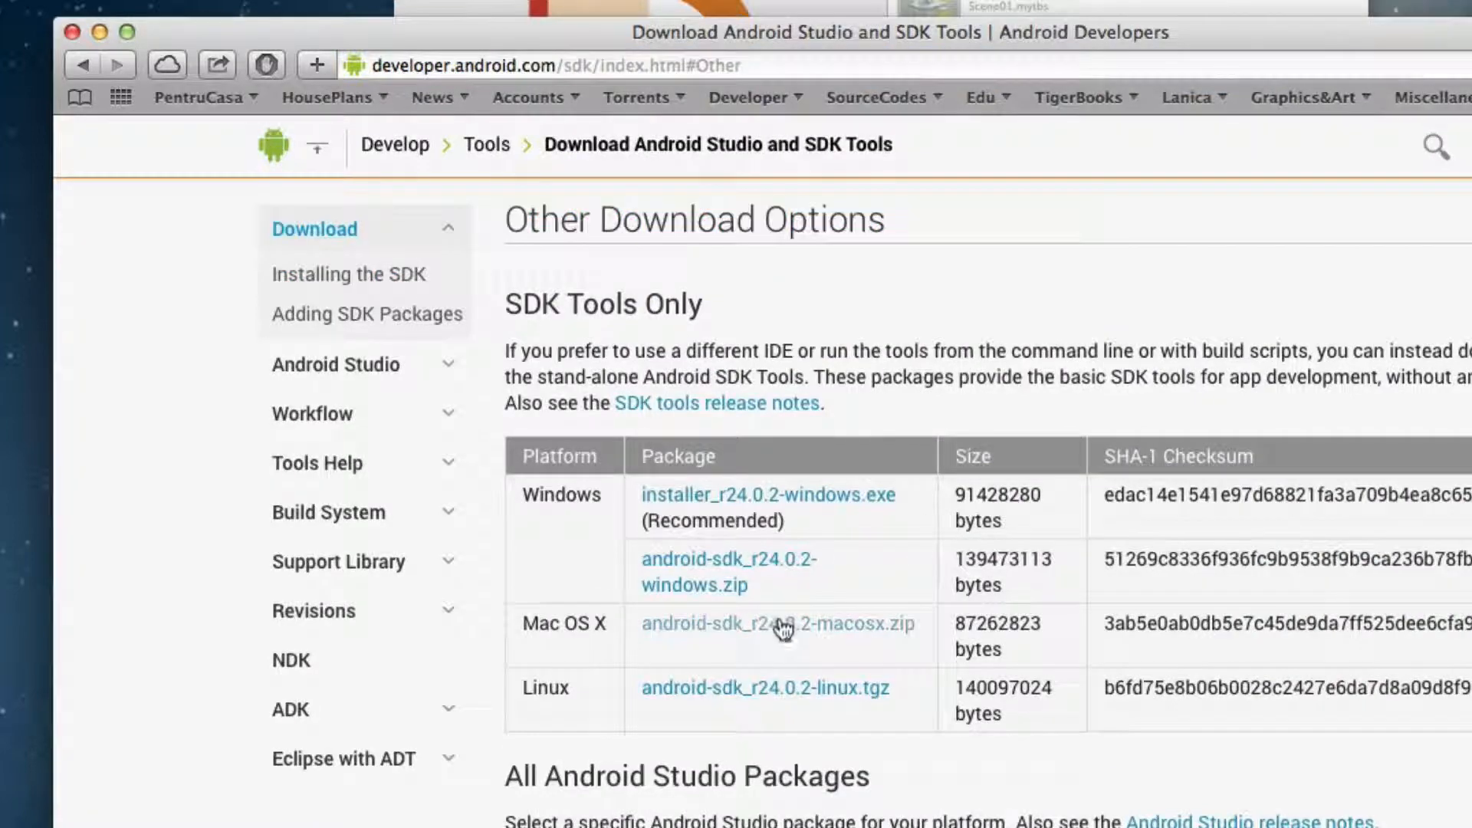
# Save the Mac OS X package android-sdk_r24.0.2-macosx.zip to the Desktop
pyautogui.doubleClick(777, 624)
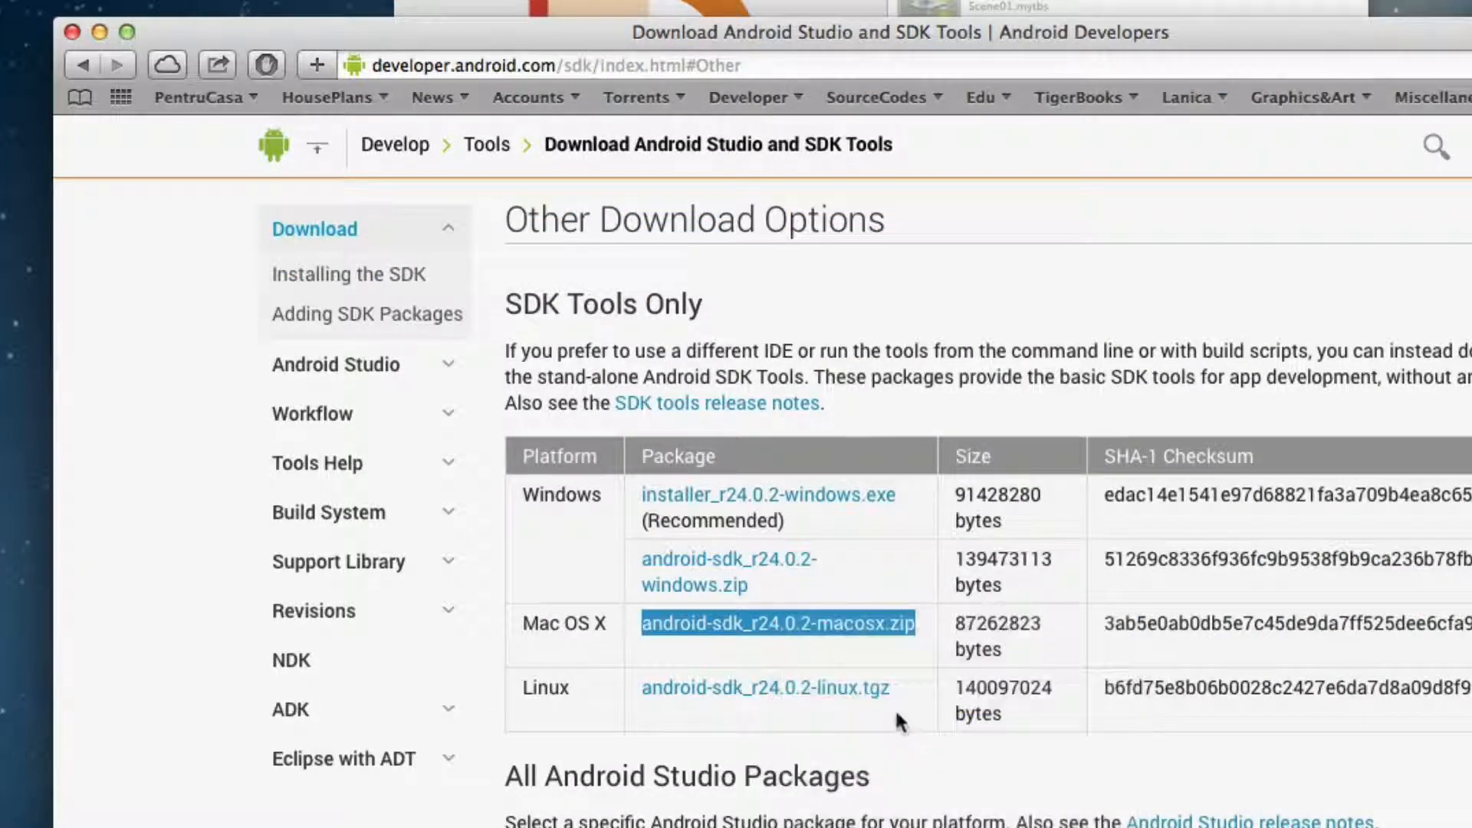
pyautogui.click(776, 623)
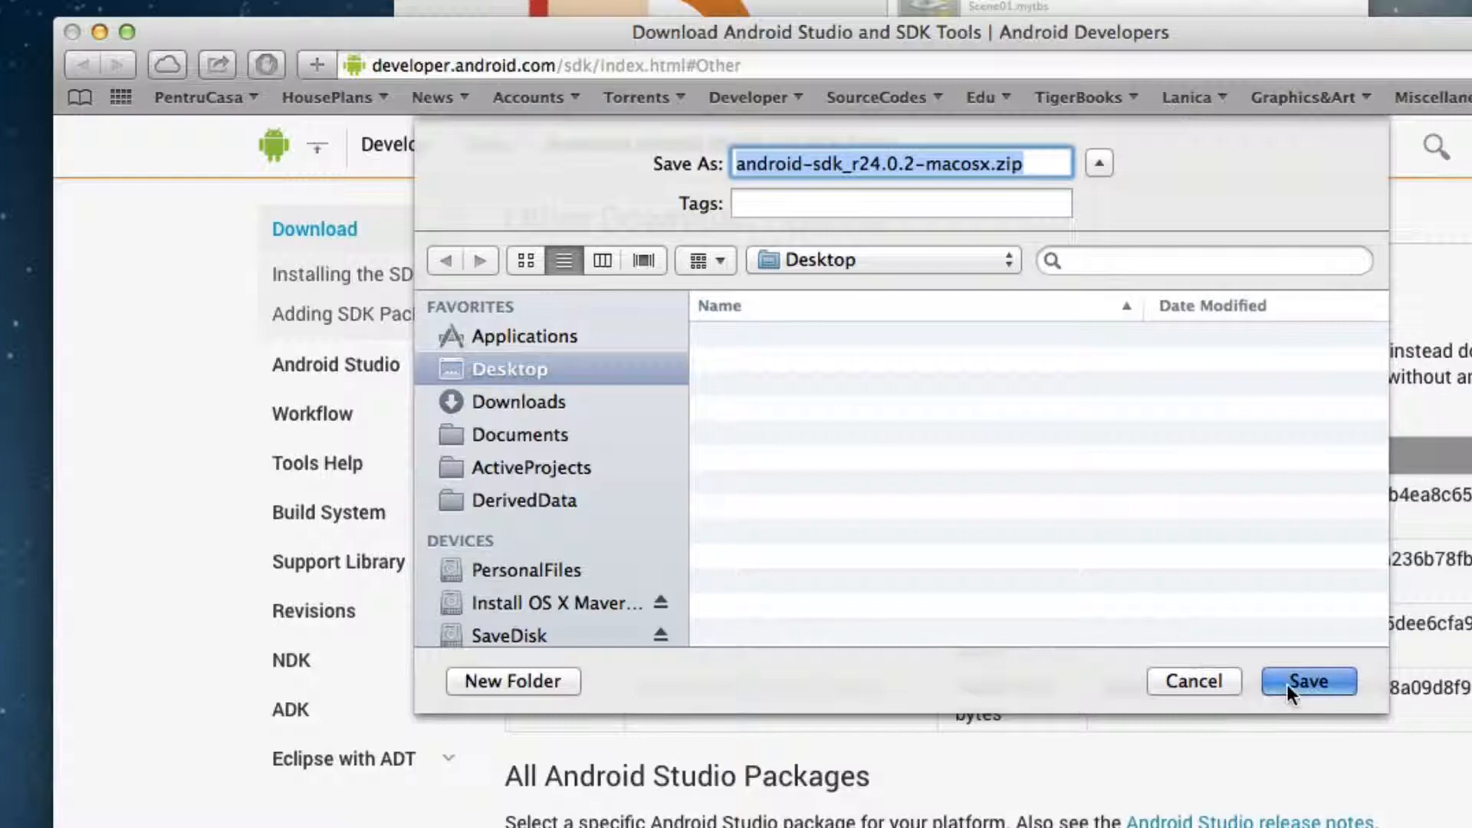
pyautogui.click(1308, 681)
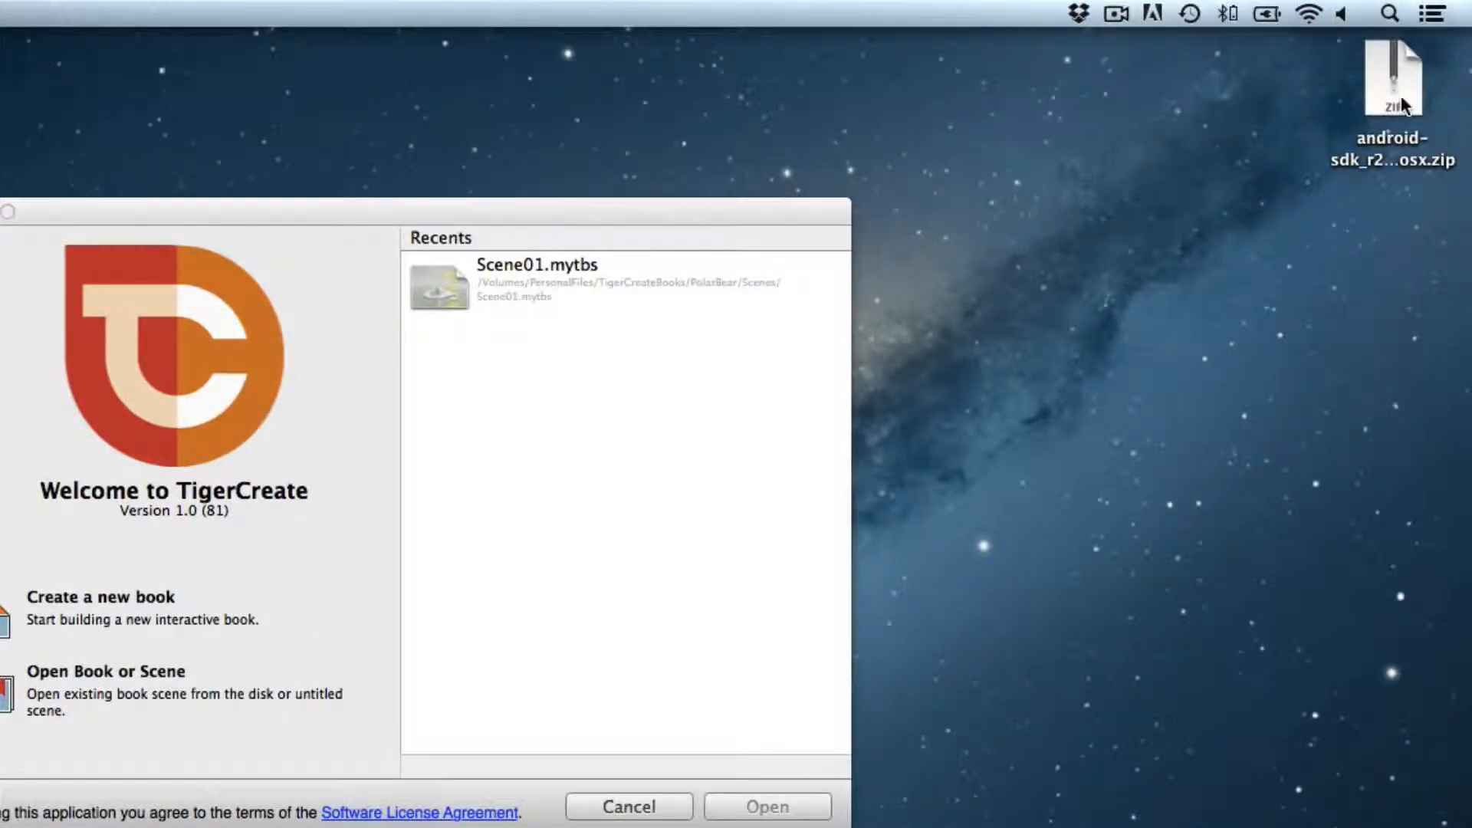
# Unzip the SDK into android-sdk-macosx and launch the android tool from its tools folder
pyautogui.doubleClick(1393, 77)
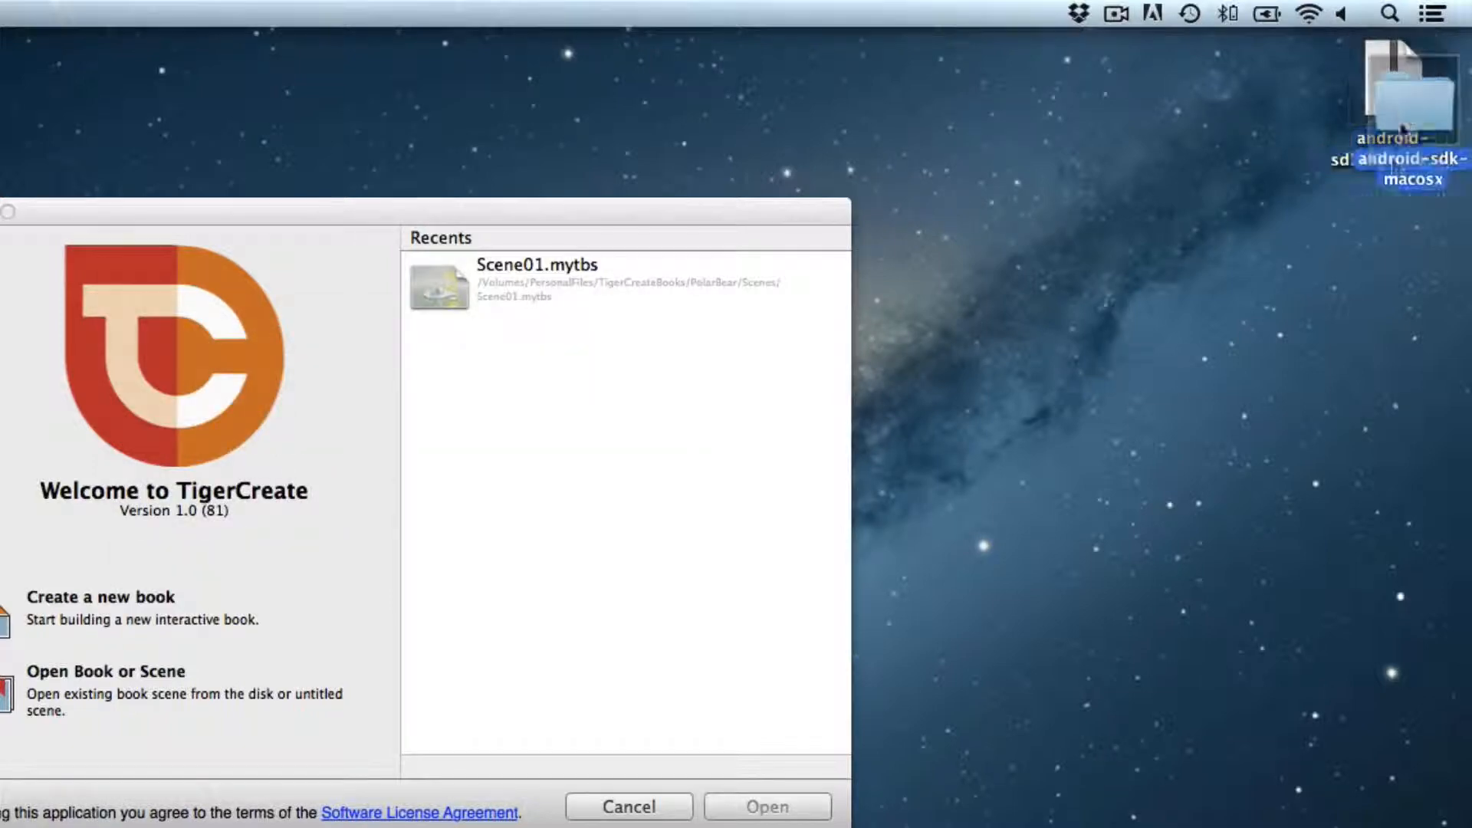
pyautogui.click(106, 670)
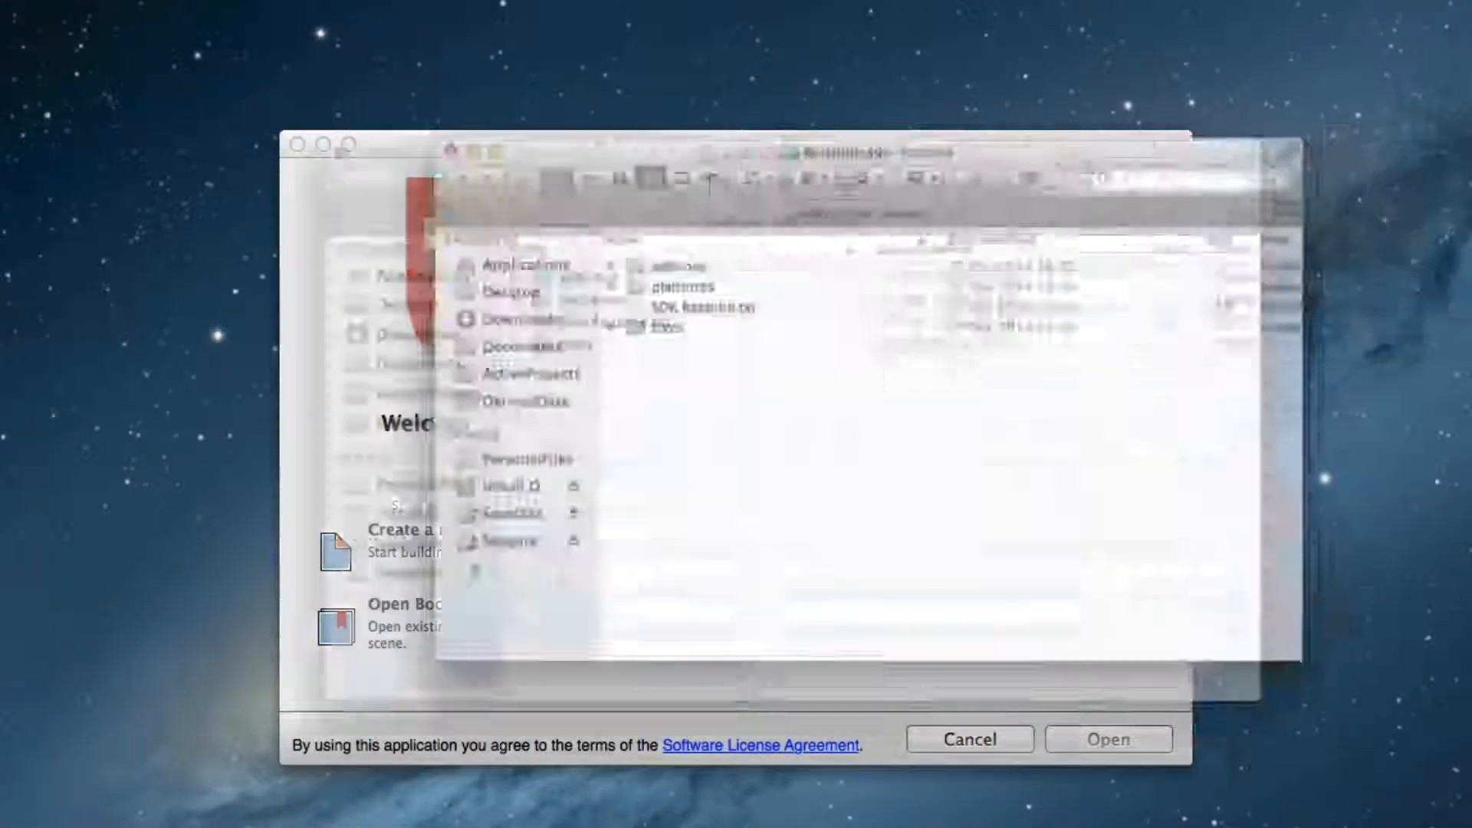
pyautogui.click(505, 354)
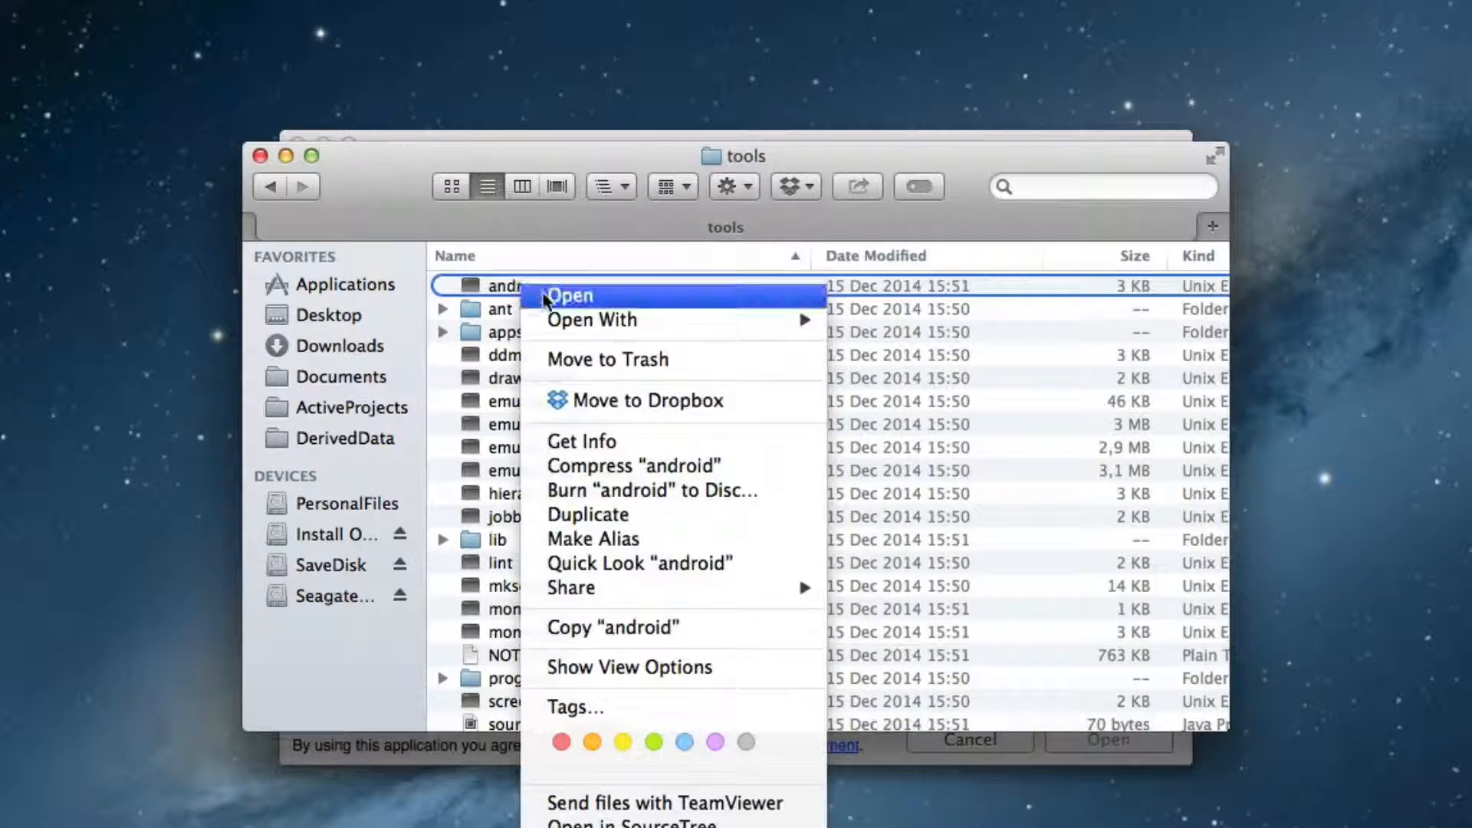
pyautogui.click(570, 294)
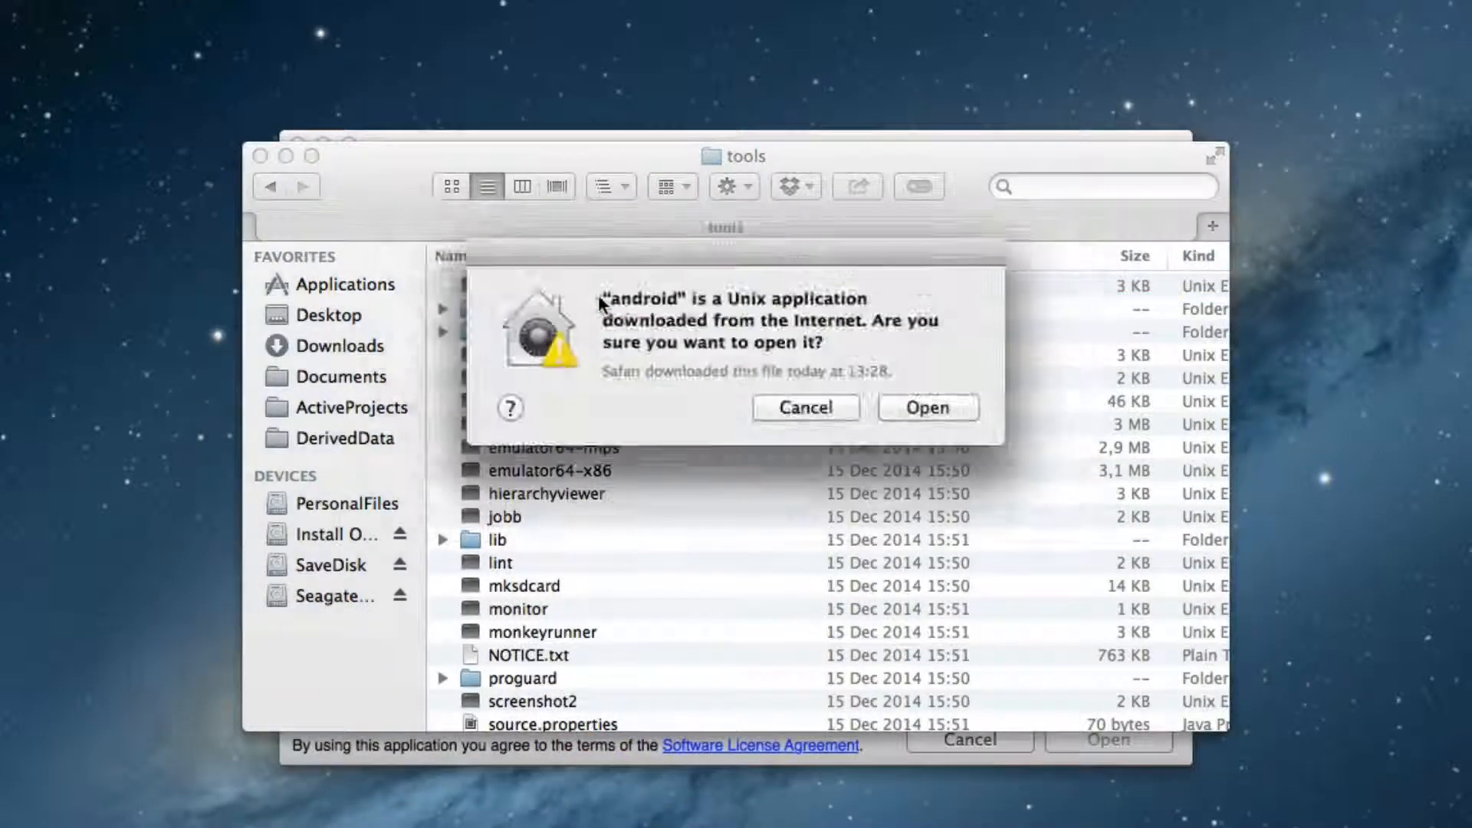
pyautogui.click(926, 407)
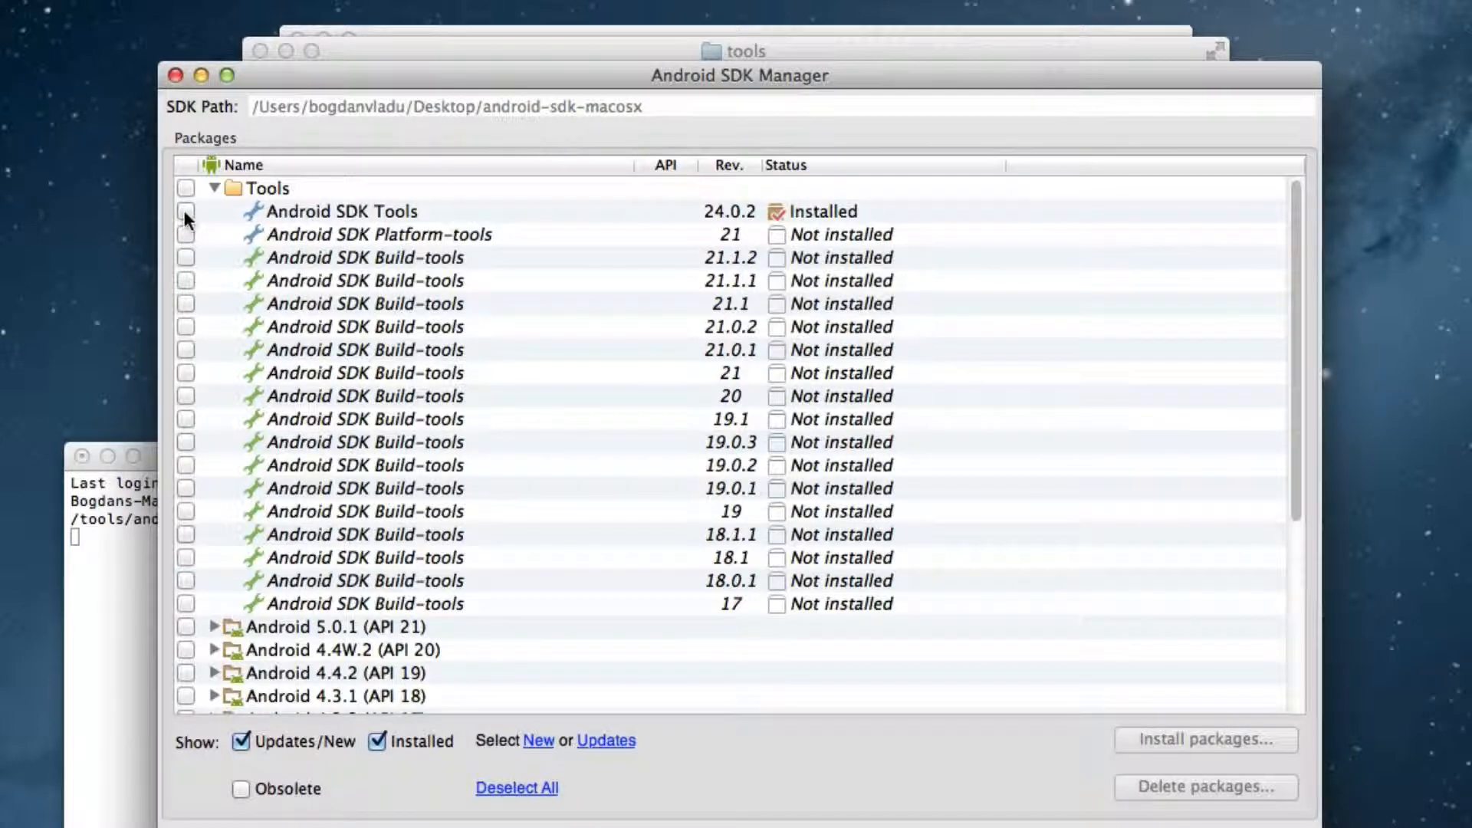
# Tick SDK Platform-tools, Build-tools 21.1.2 and Android 5.0.1 (API 21), totalling 17 packages
pyautogui.click(185, 233)
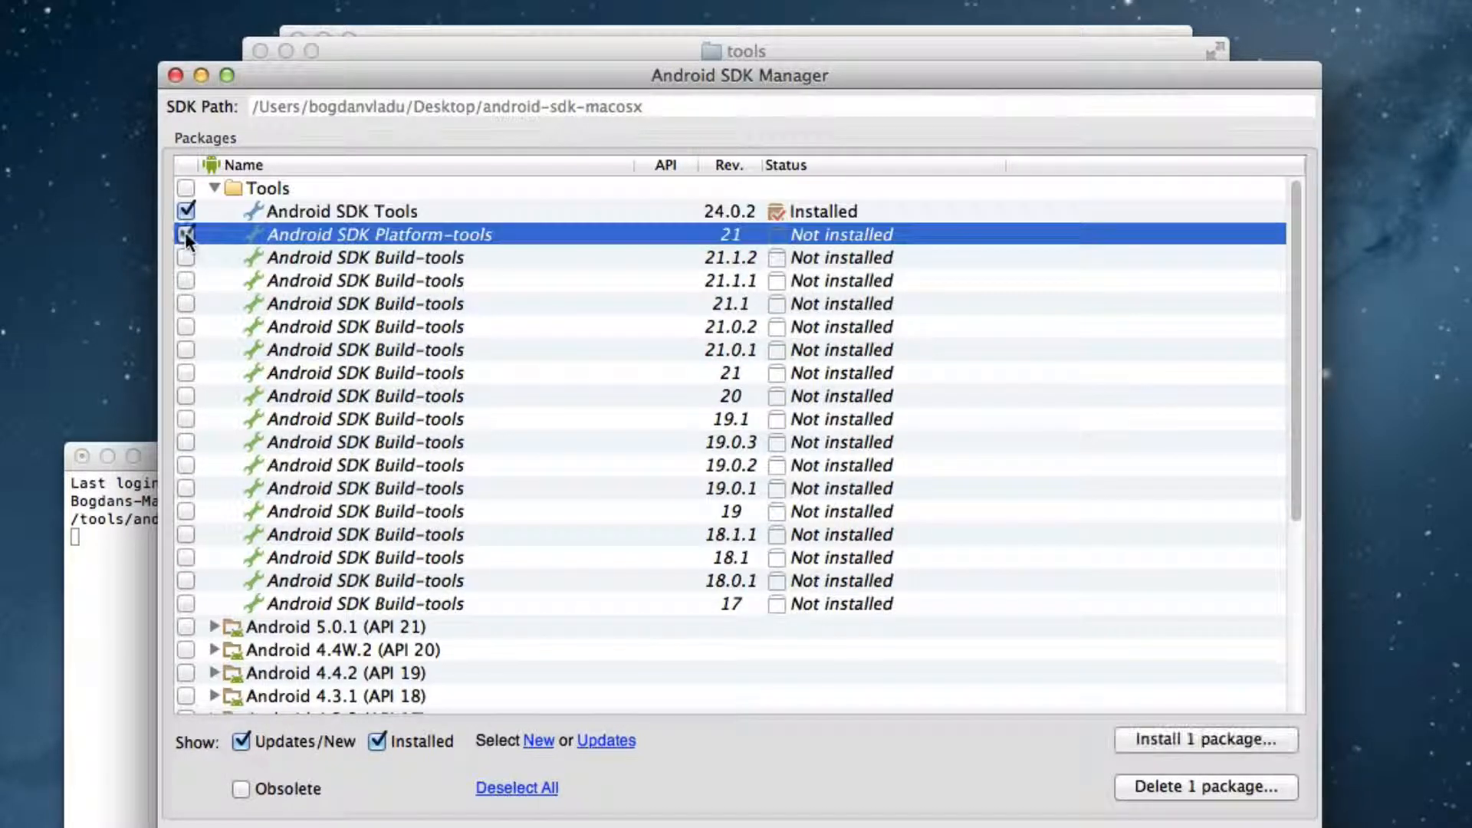
pyautogui.click(185, 258)
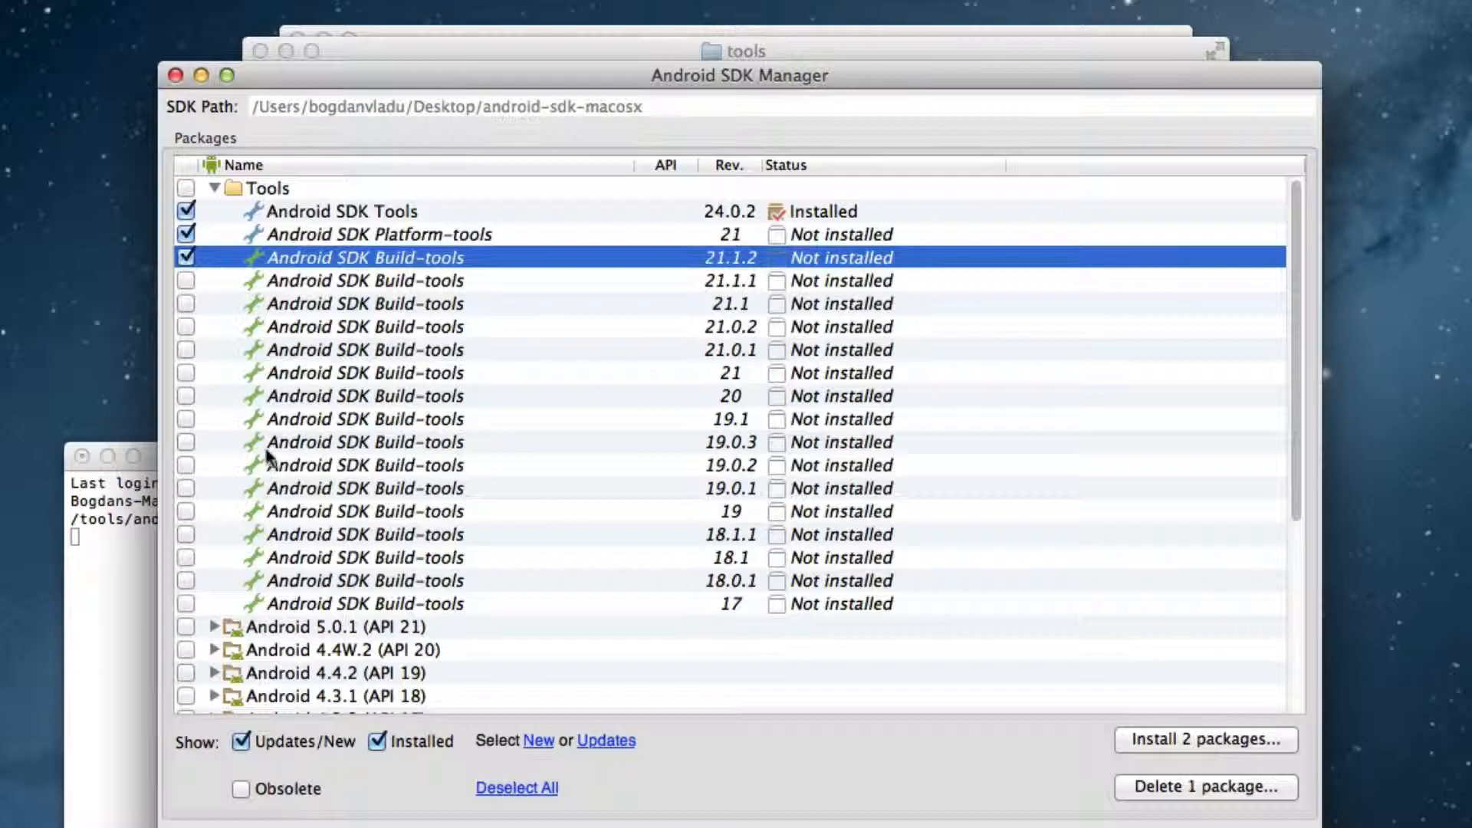
pyautogui.click(187, 595)
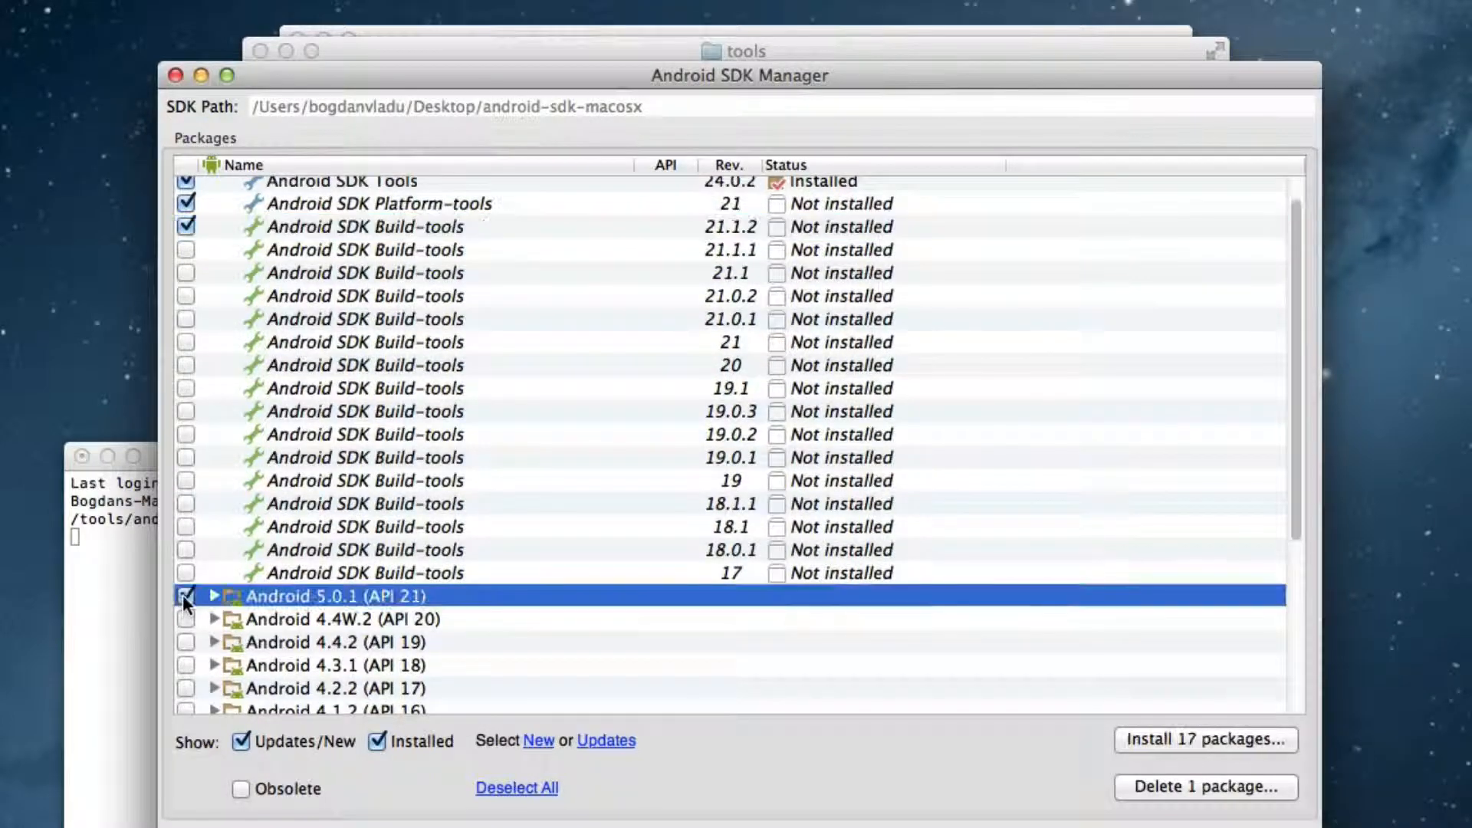
pyautogui.scroll(3)
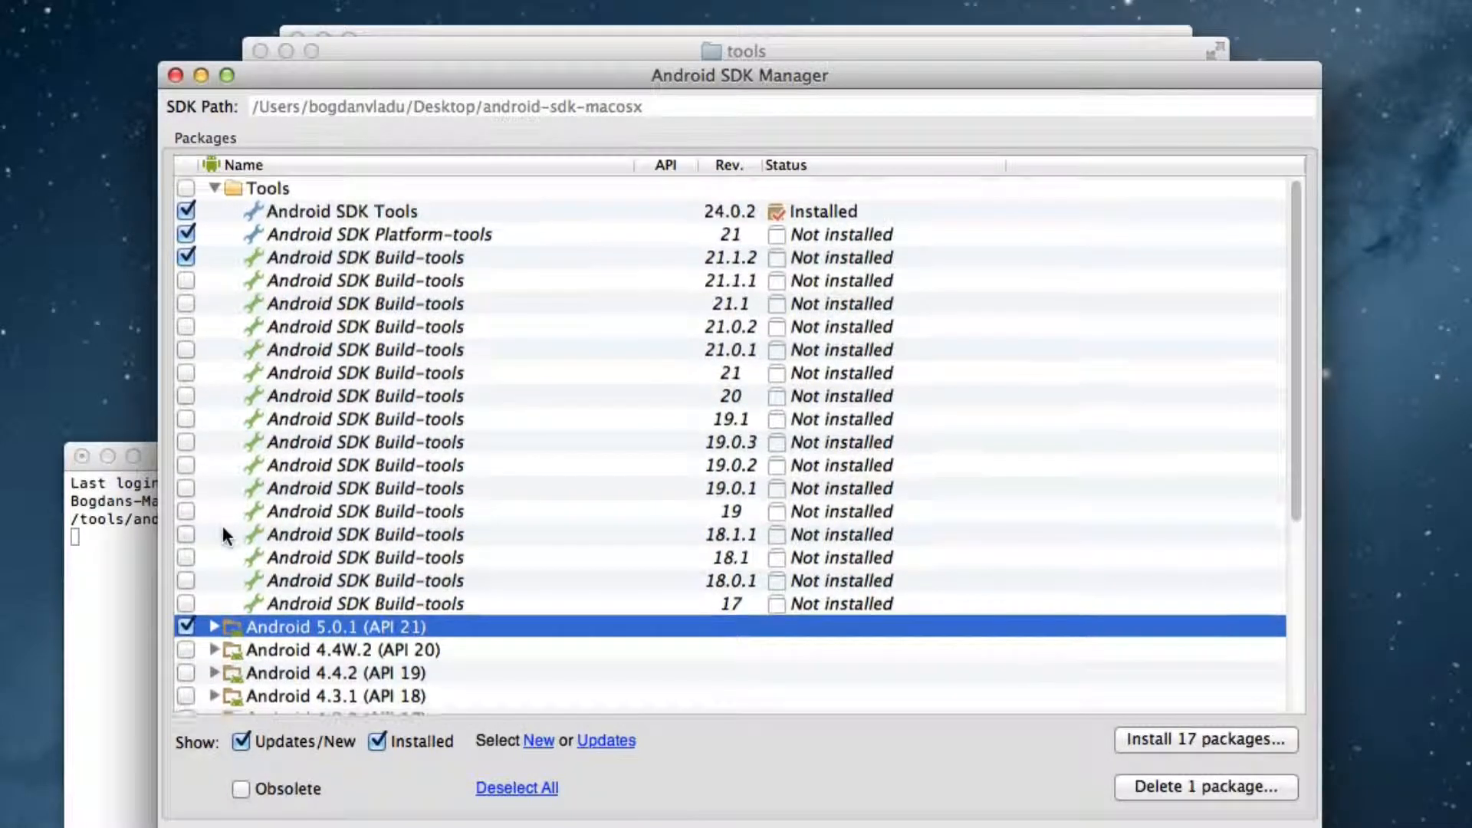
pyautogui.scroll(-3)
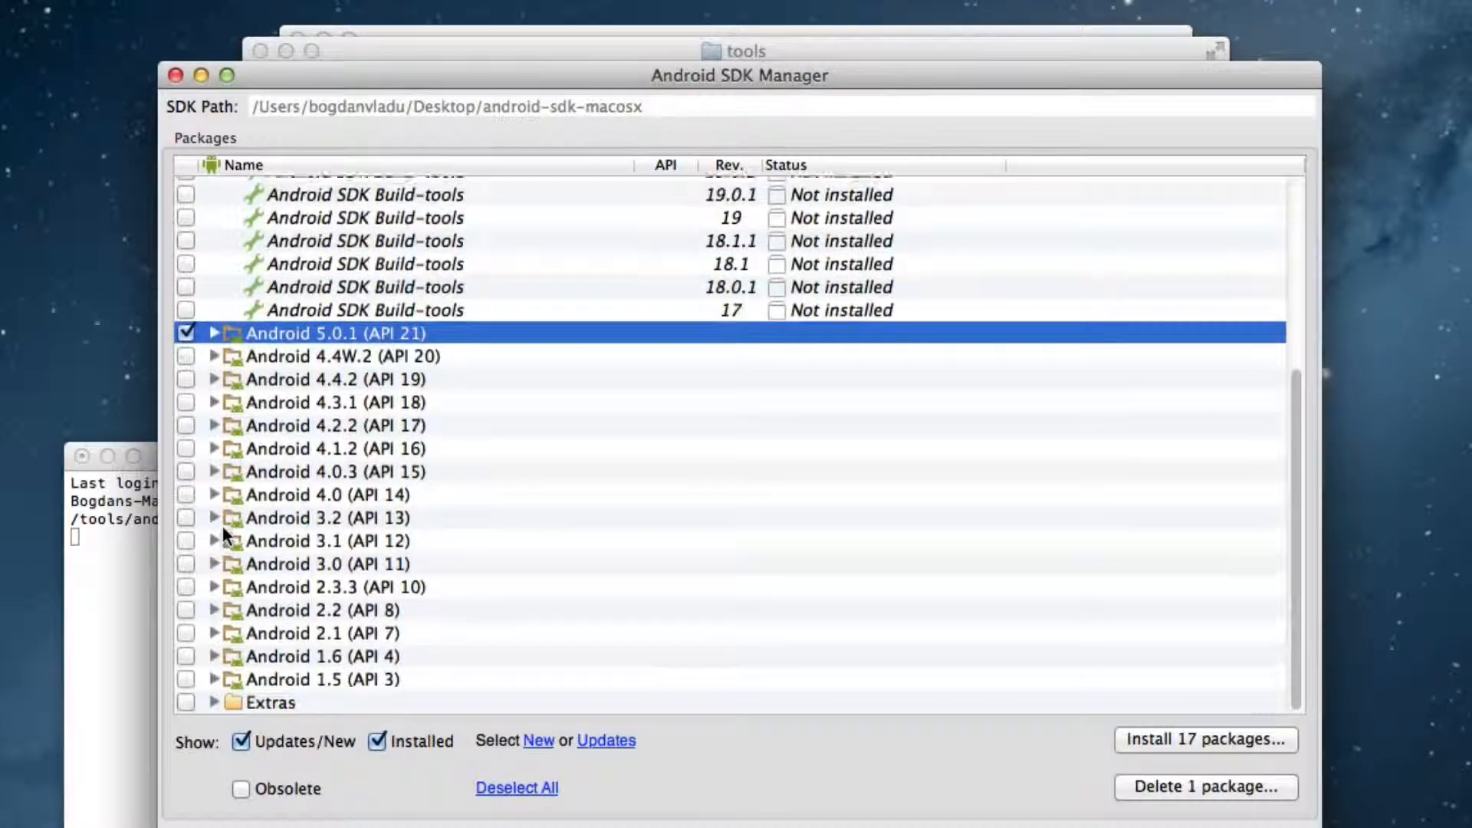
pyautogui.scroll(3)
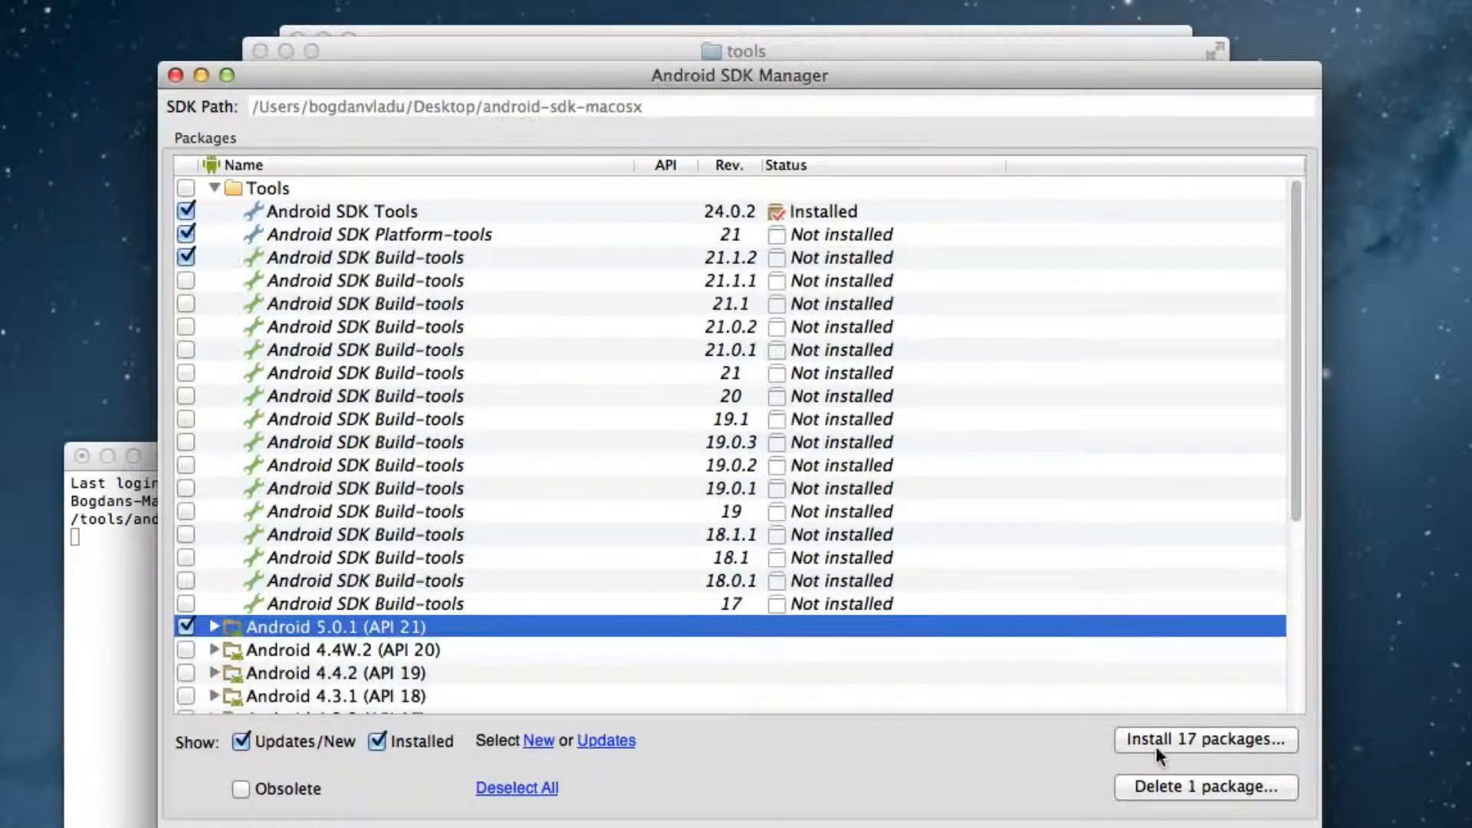
# Accept the Android SDK License for the 17 packages and start their installation
pyautogui.click(1206, 739)
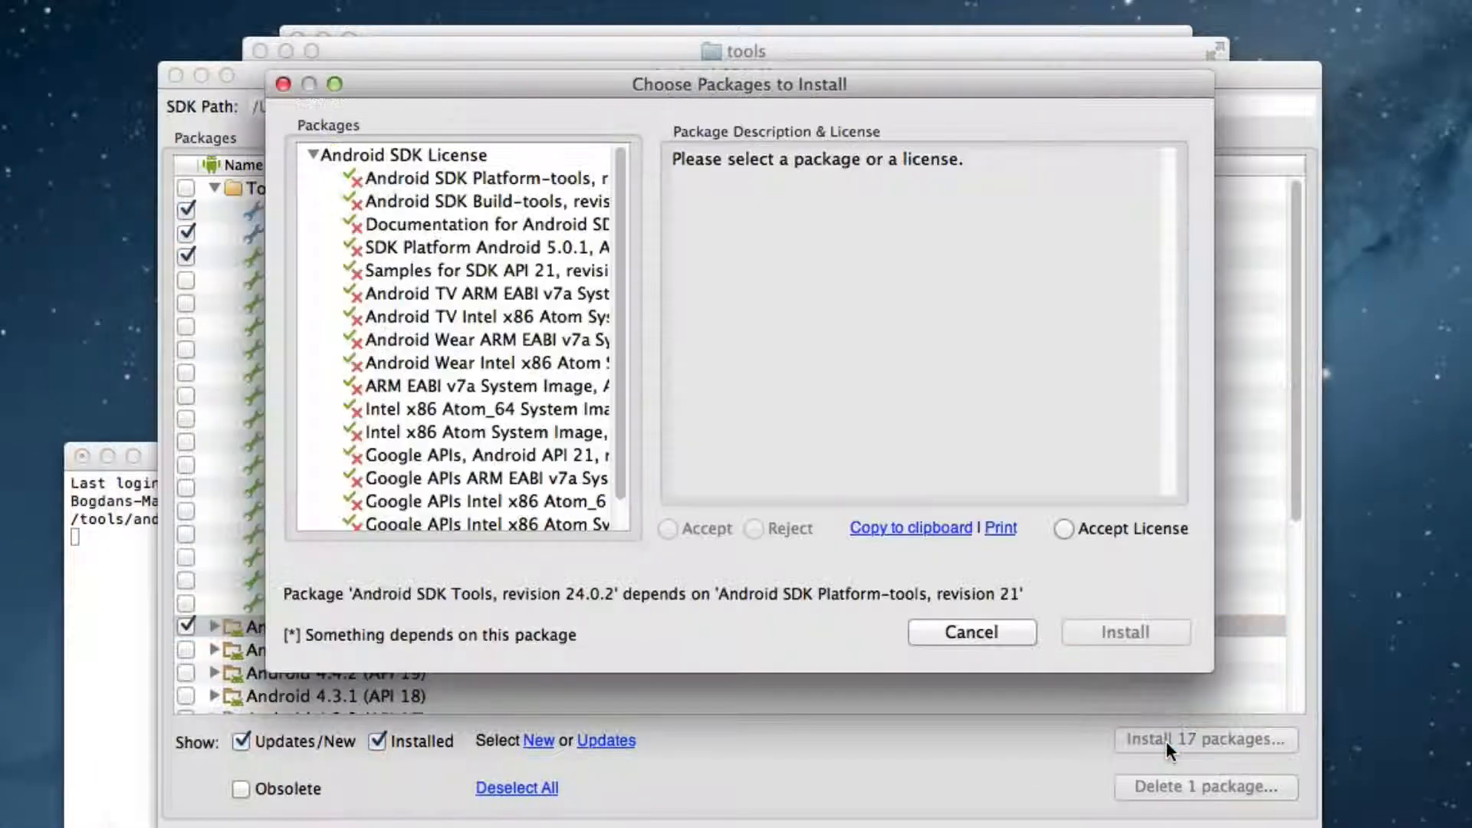
pyautogui.click(408, 155)
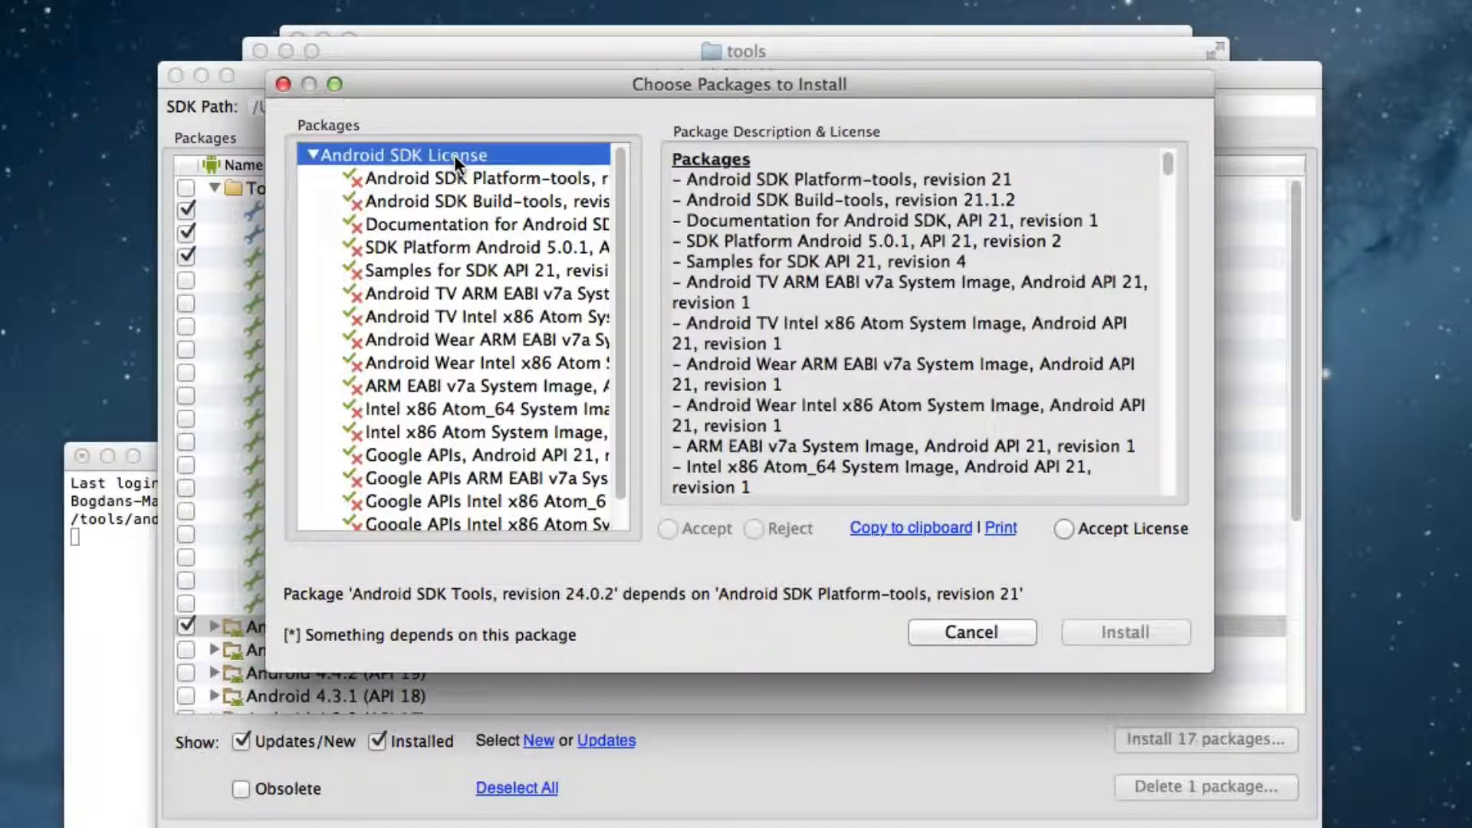
pyautogui.click(1064, 529)
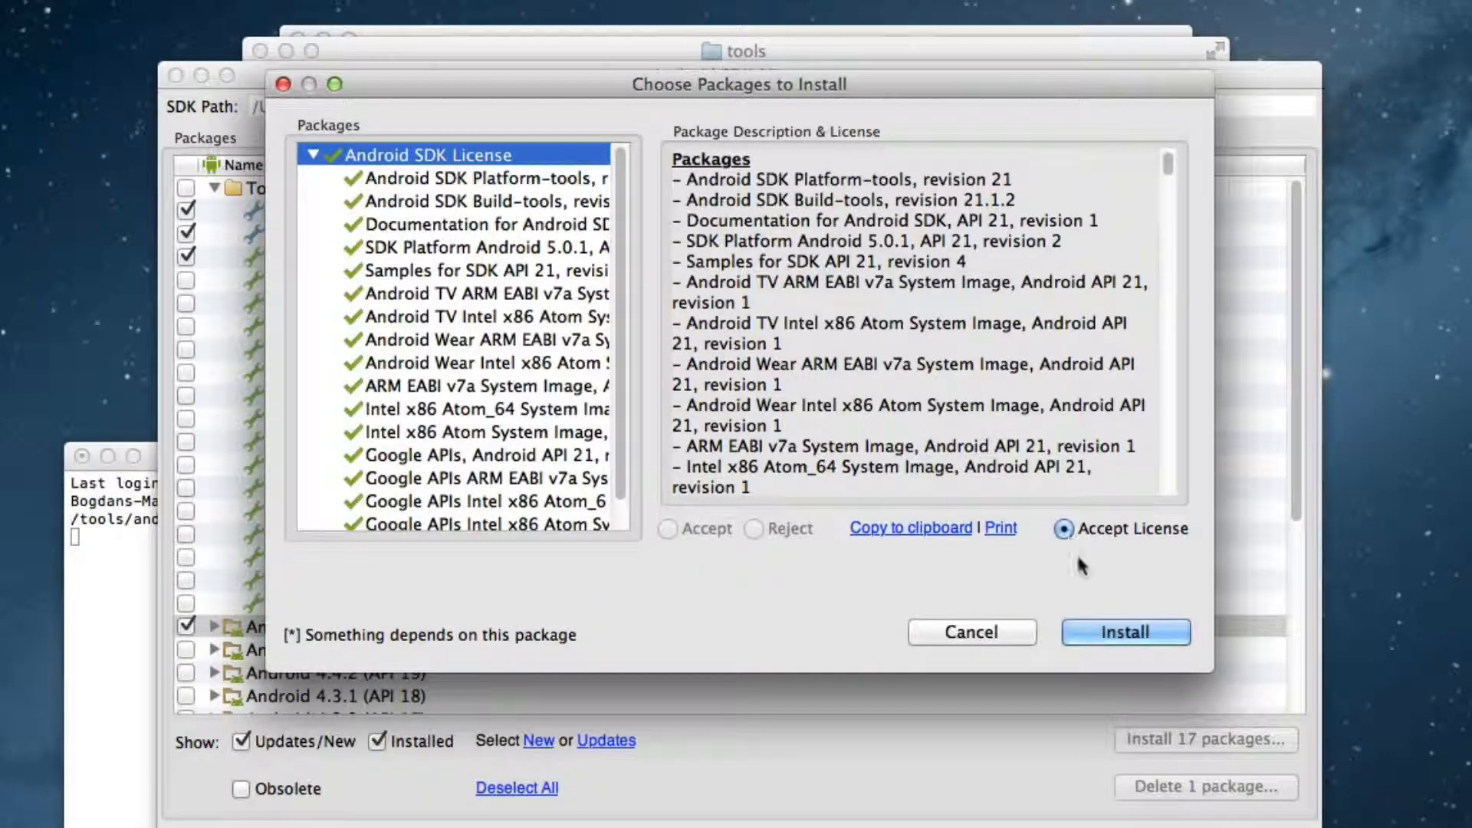
pyautogui.click(1124, 632)
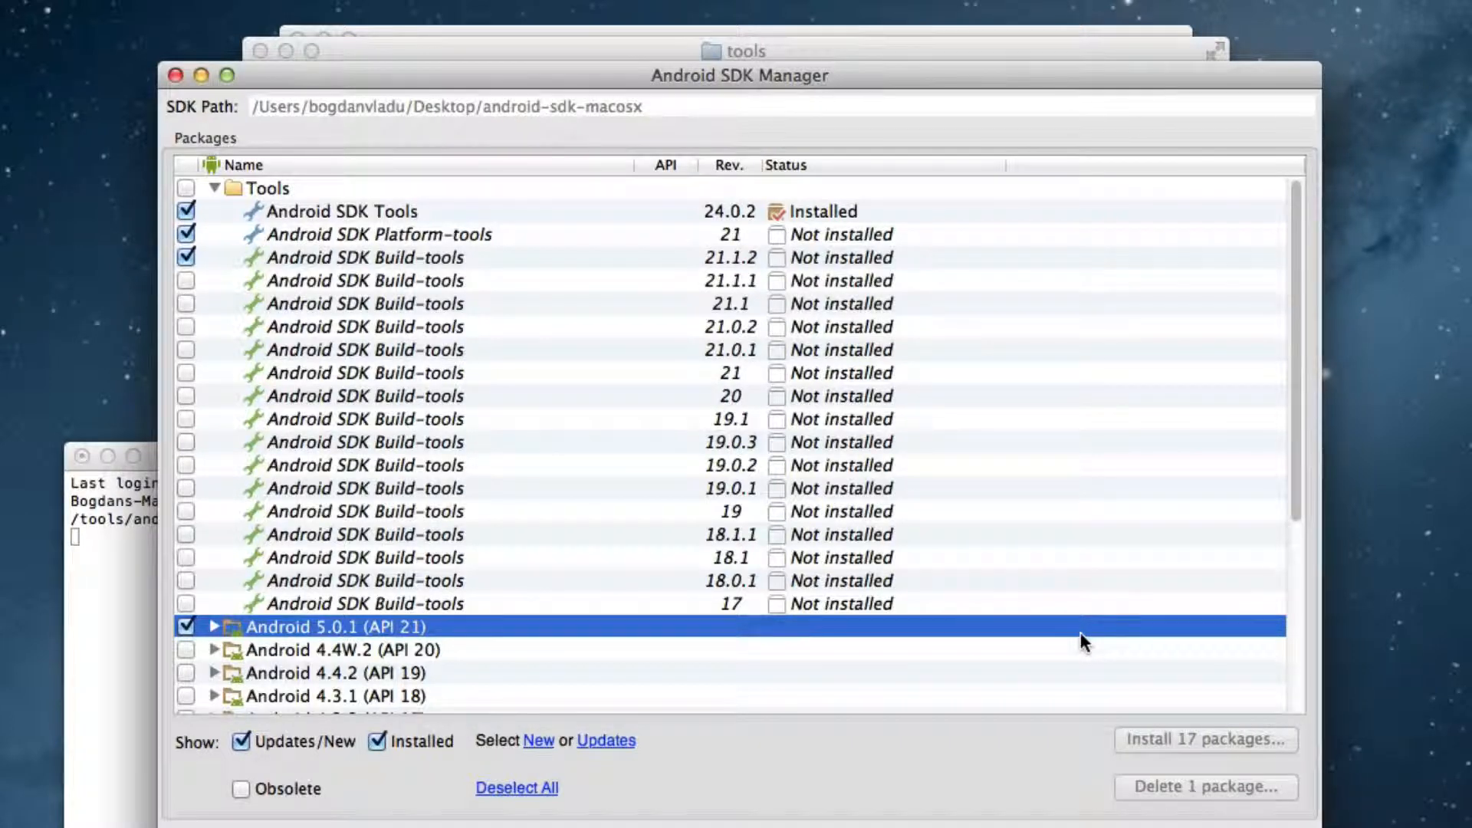
# Let all 17 packages finish installing, dismiss the log and close the SDK Manager
pyautogui.click(1202, 739)
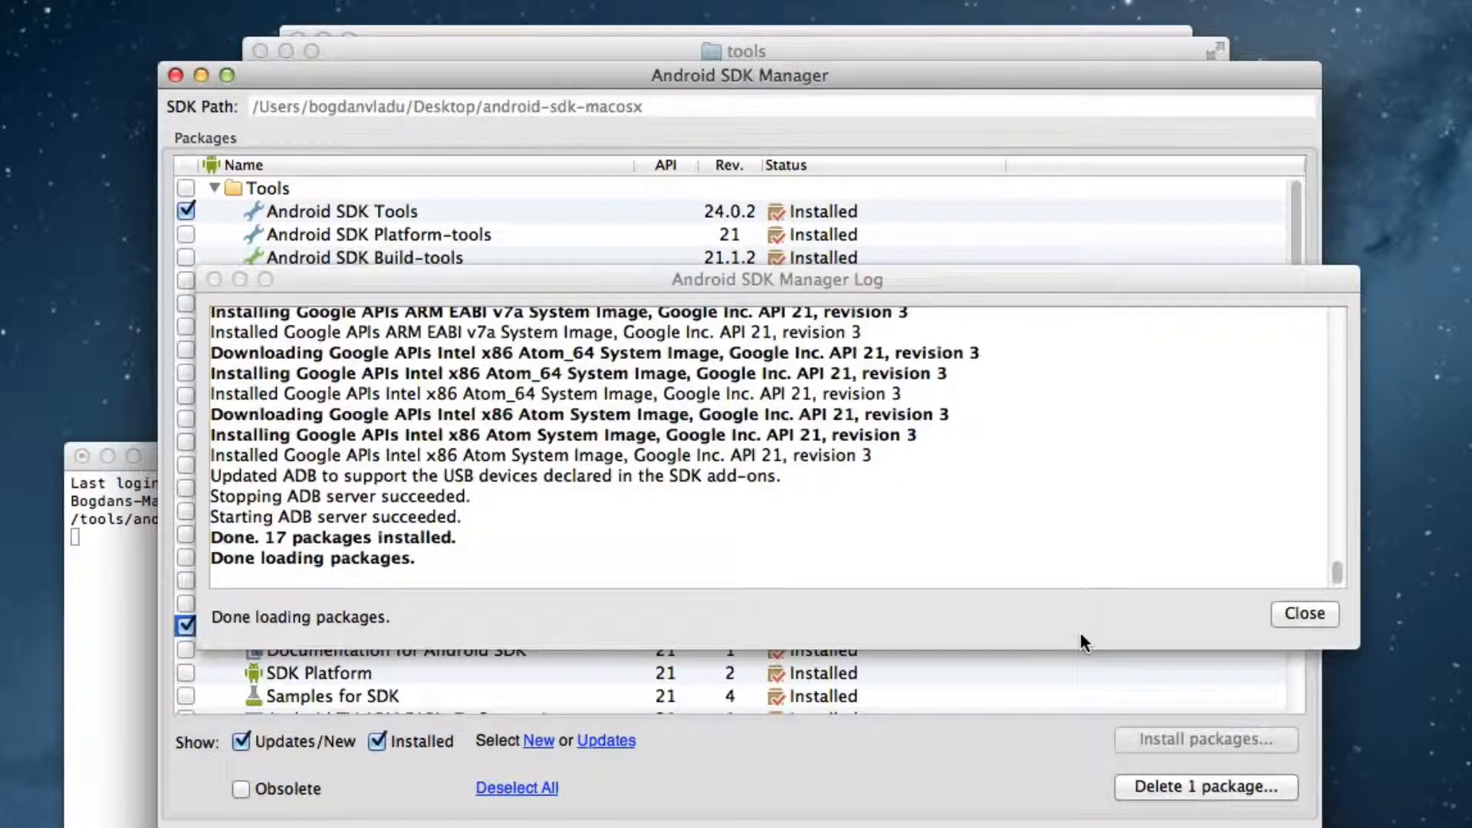
pyautogui.moveTo(1221, 633)
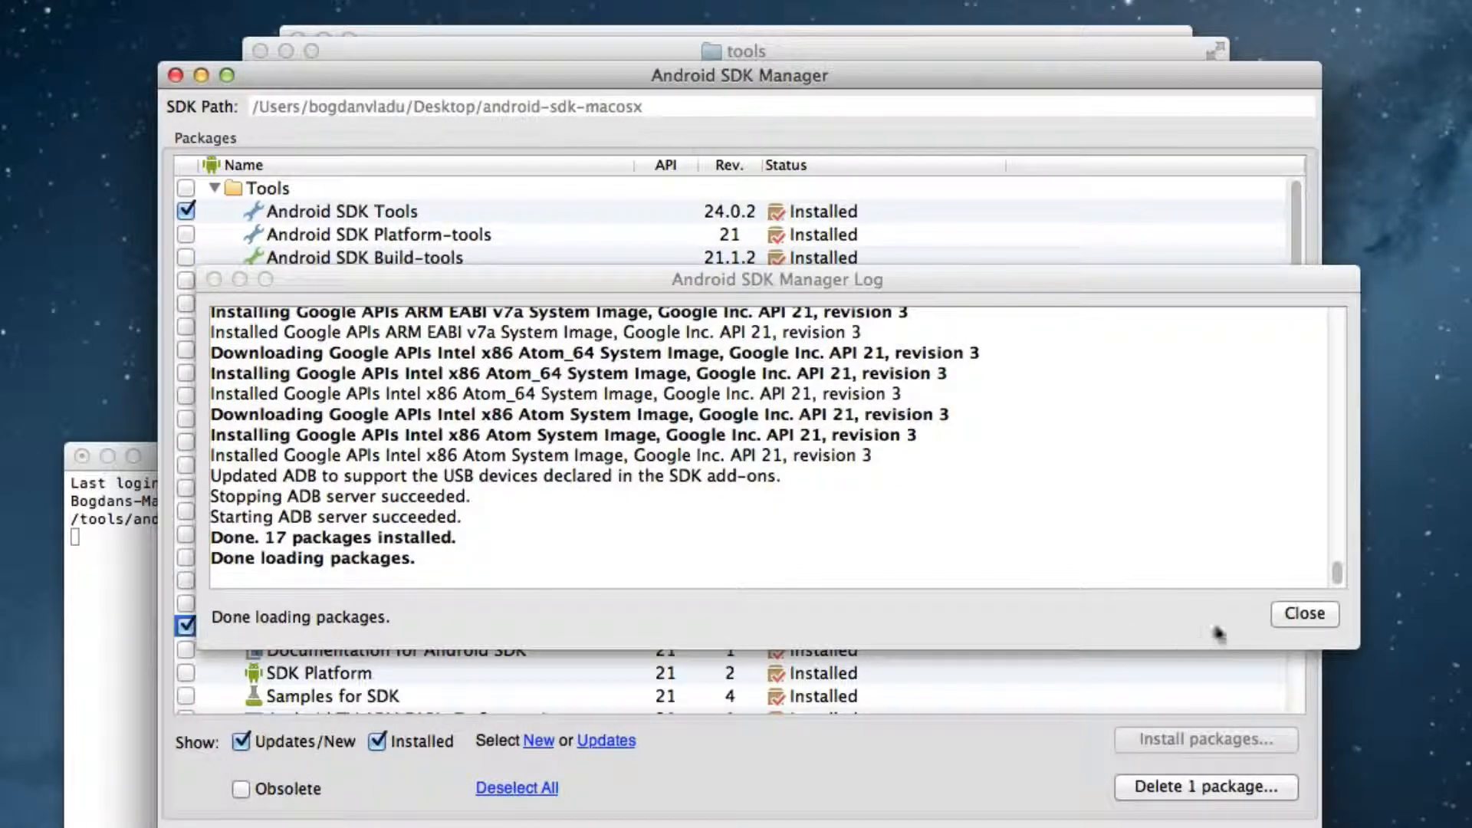
pyautogui.click(1303, 613)
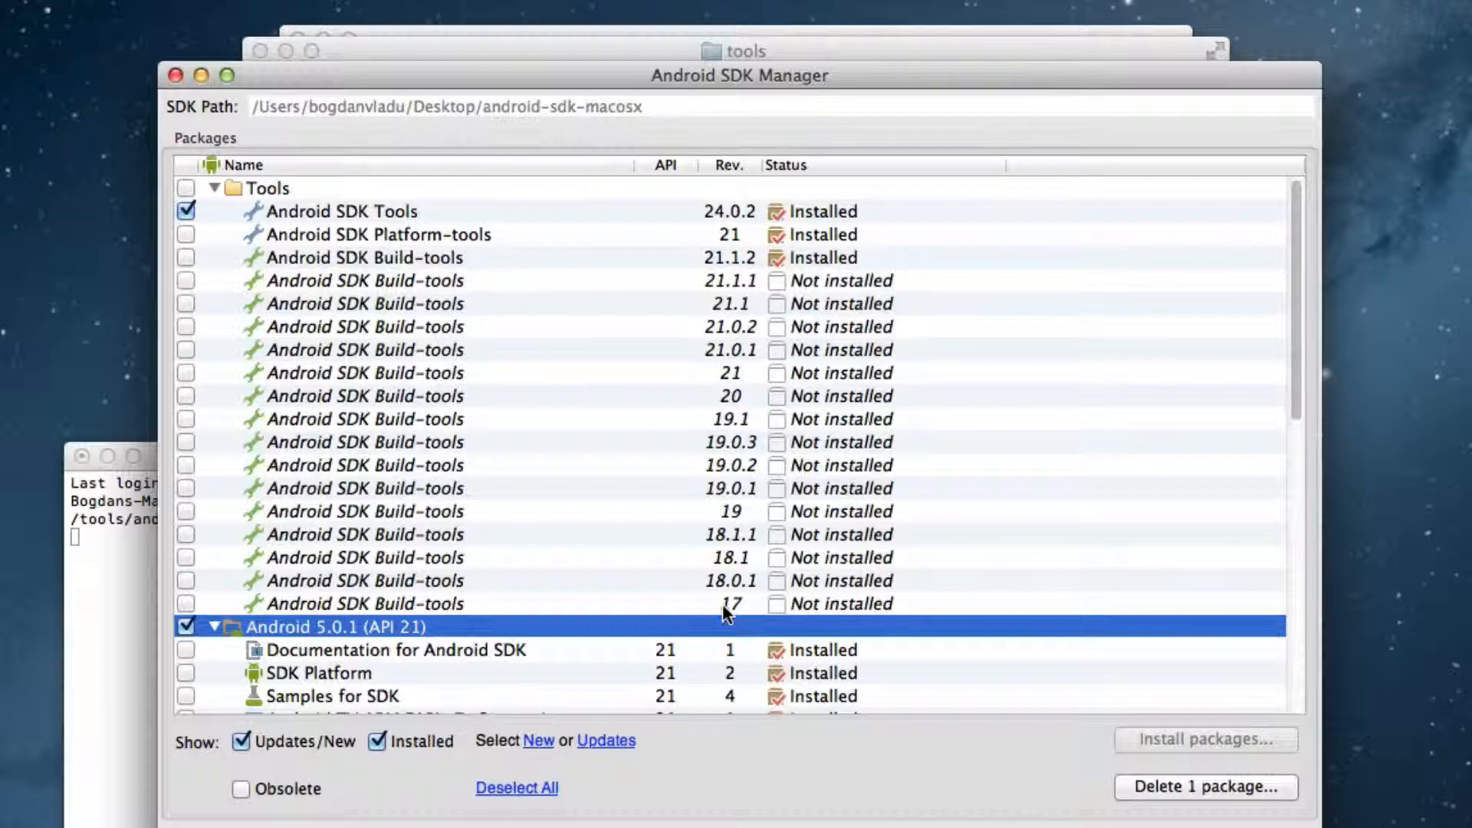
pyautogui.moveTo(455, 350)
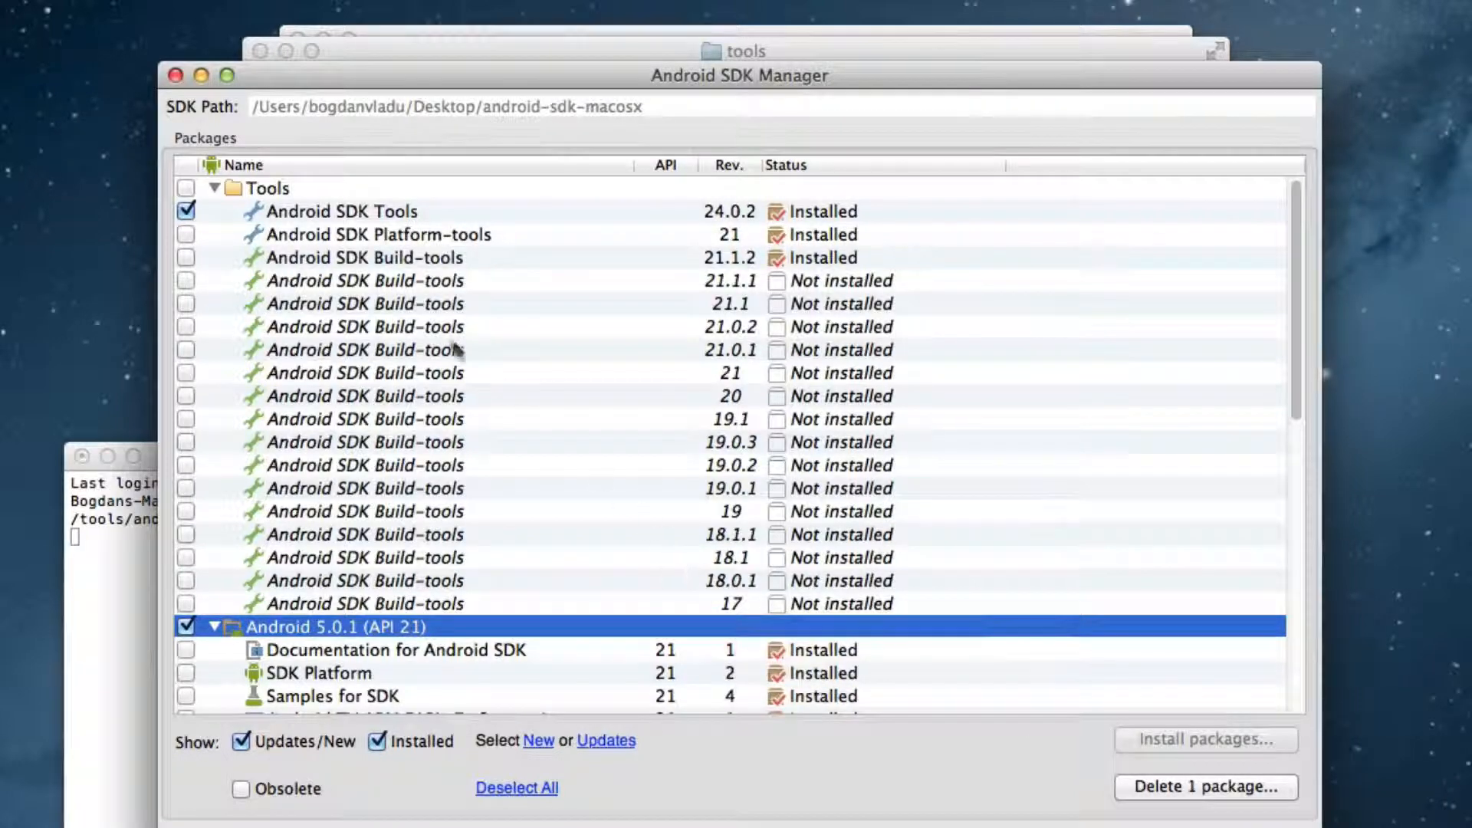
pyautogui.click(175, 75)
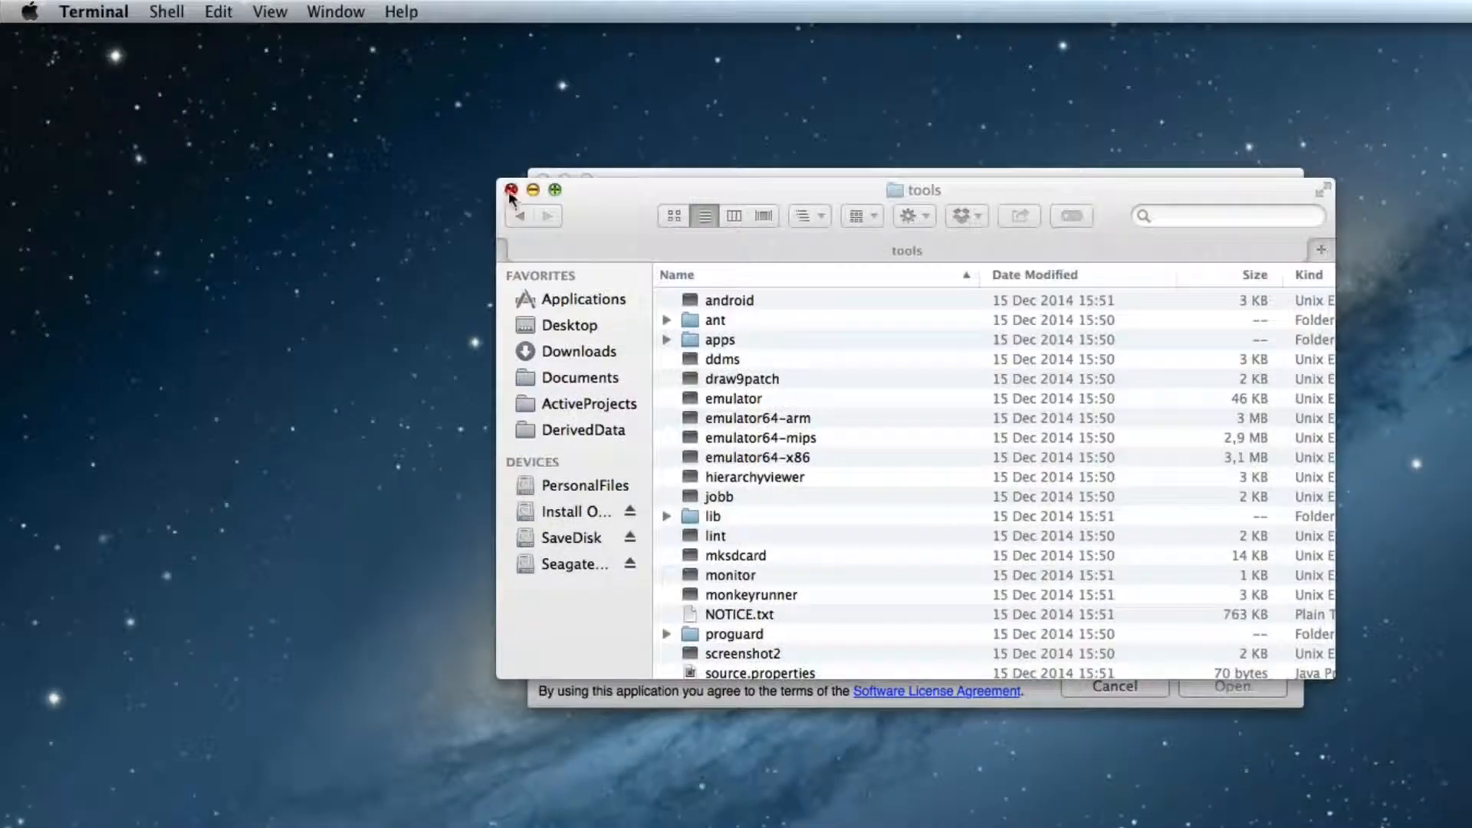
# Browse for a location beside Android SDK Path in TigerCreate preferences
pyautogui.click(106, 11)
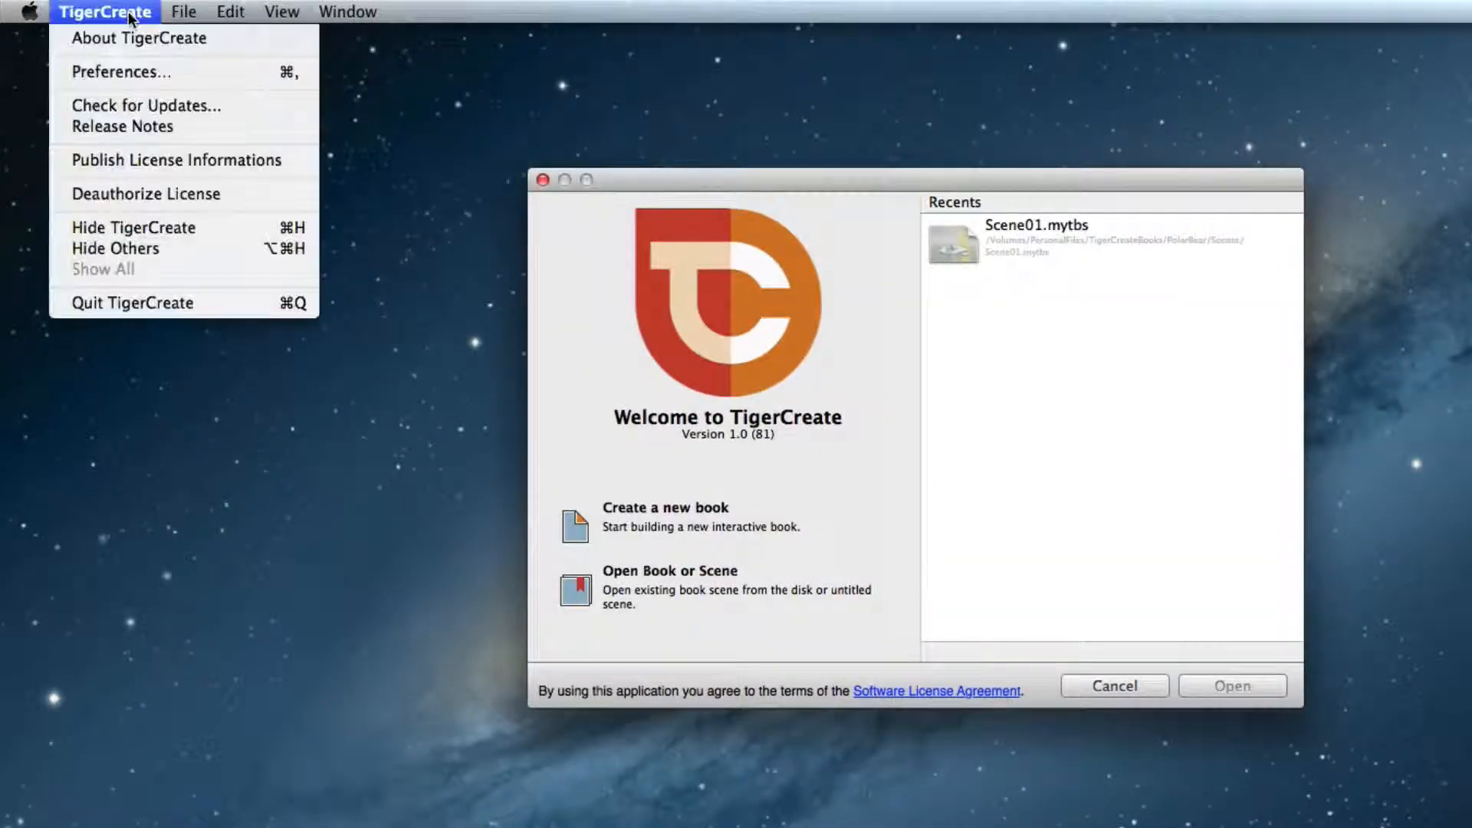
pyautogui.click(121, 72)
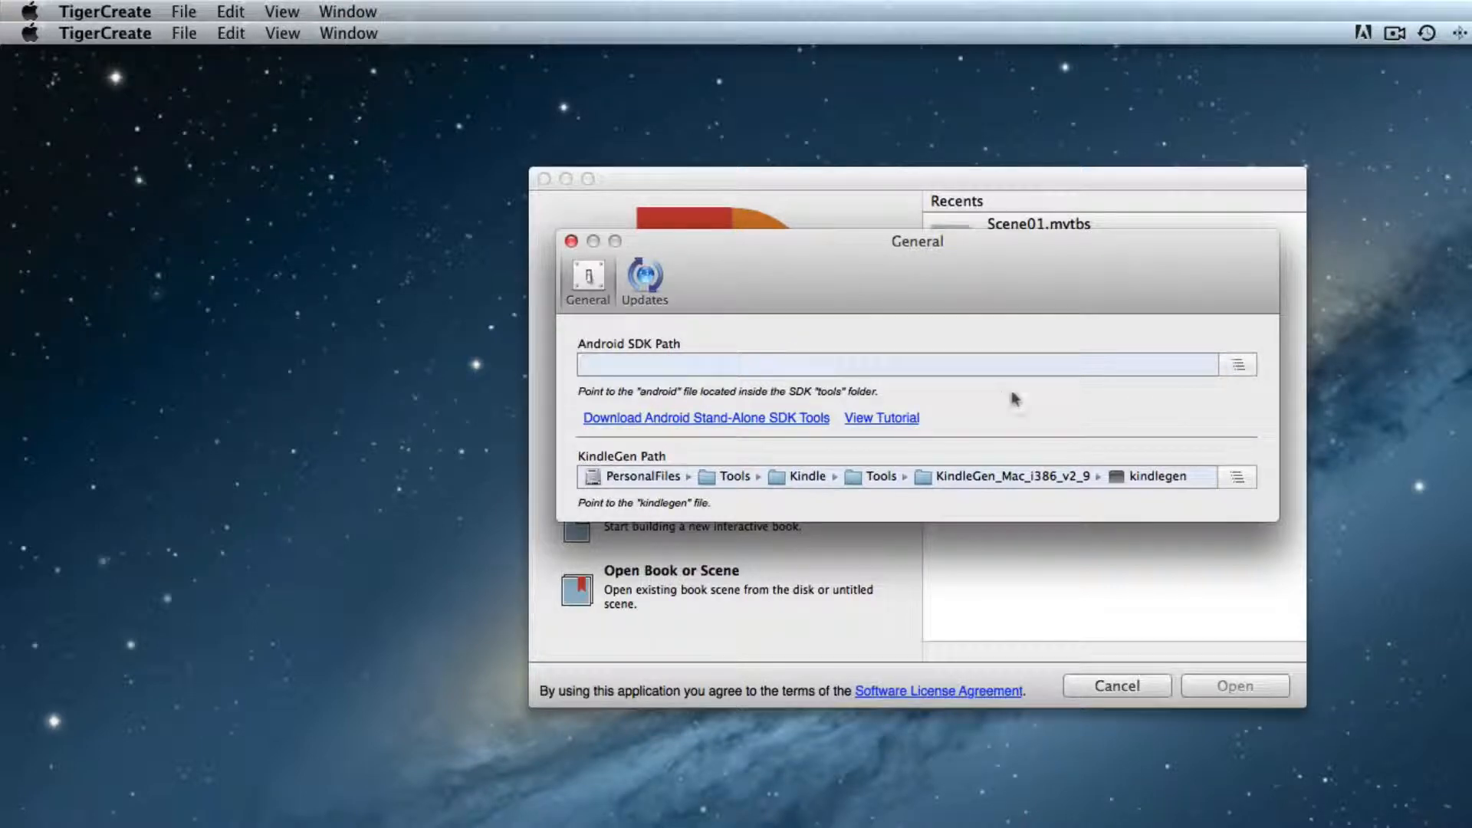
pyautogui.click(1237, 365)
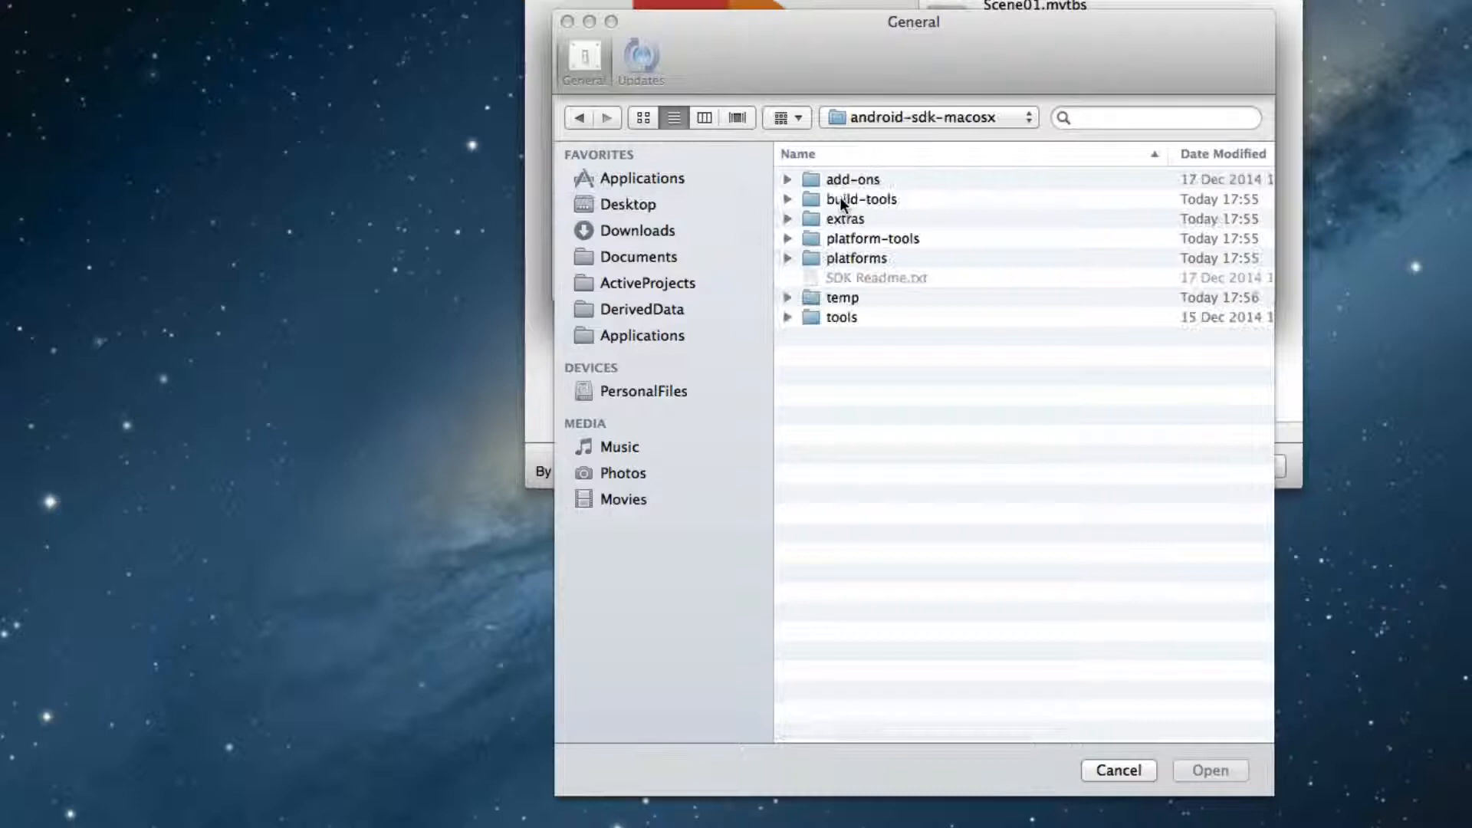
# Select the android file in android-sdk-macosx/tools as the SDK path and close preferences
pyautogui.doubleClick(840, 315)
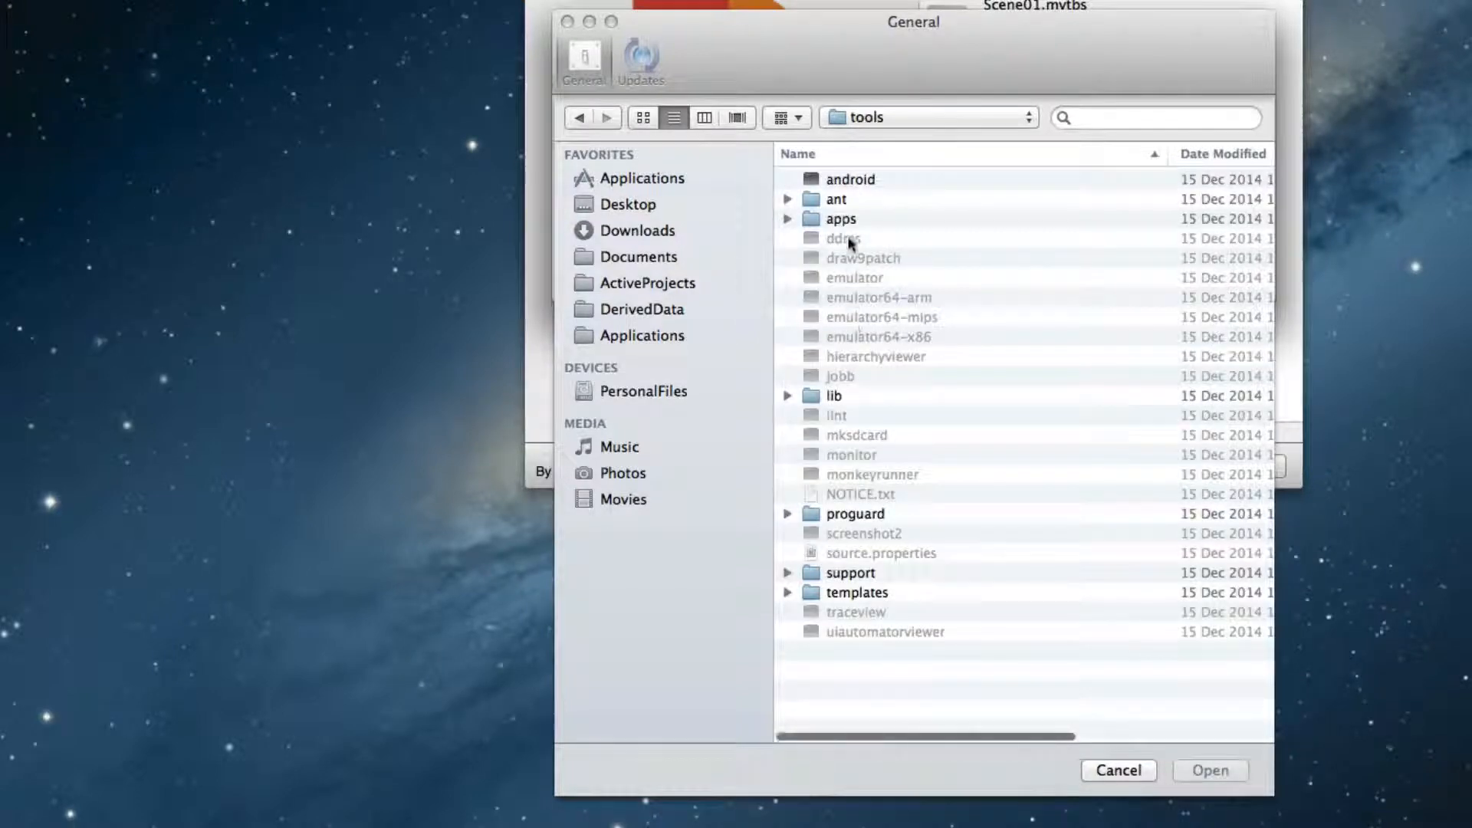
pyautogui.click(850, 178)
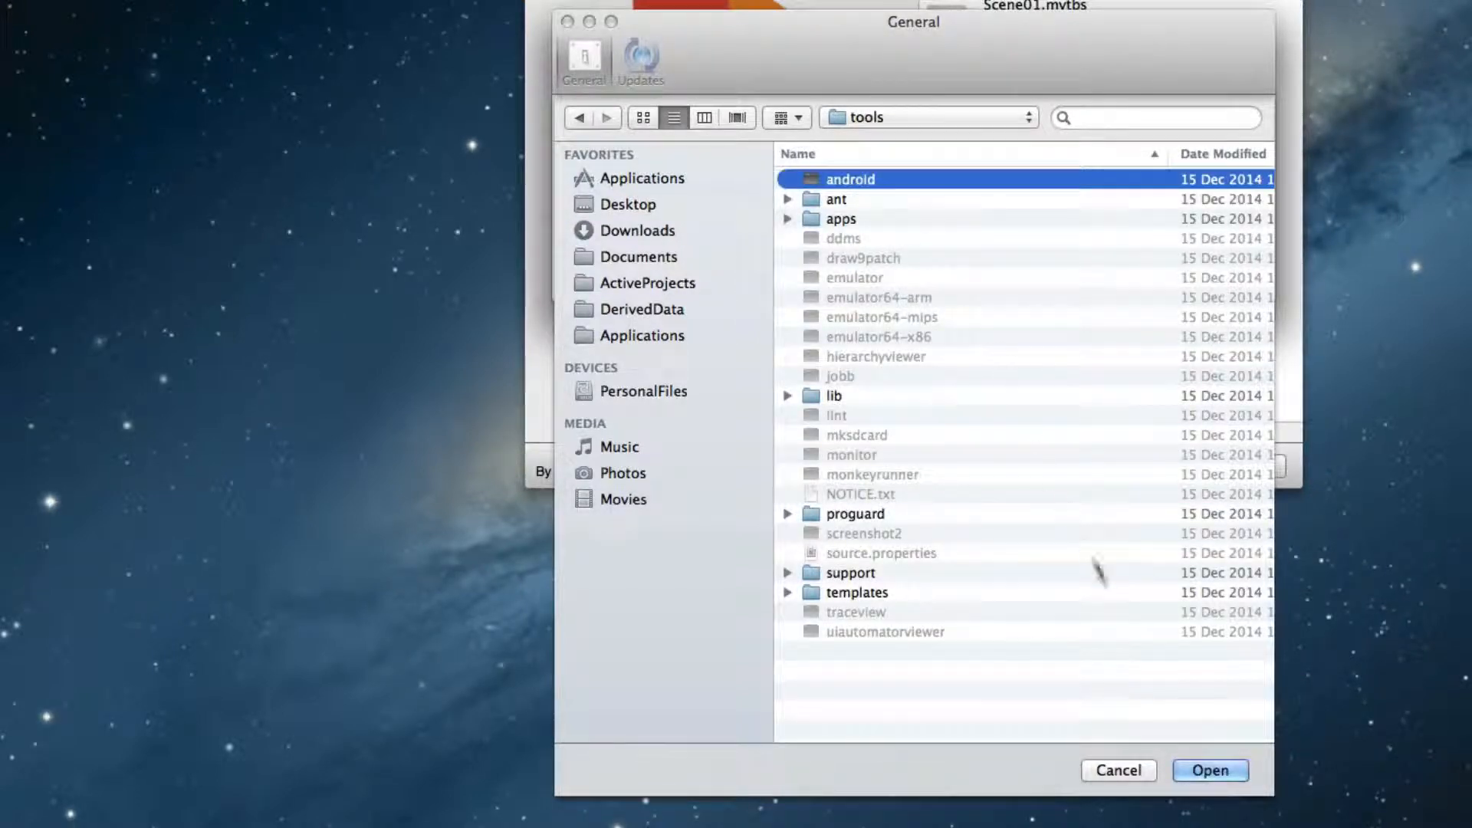
pyautogui.click(1210, 770)
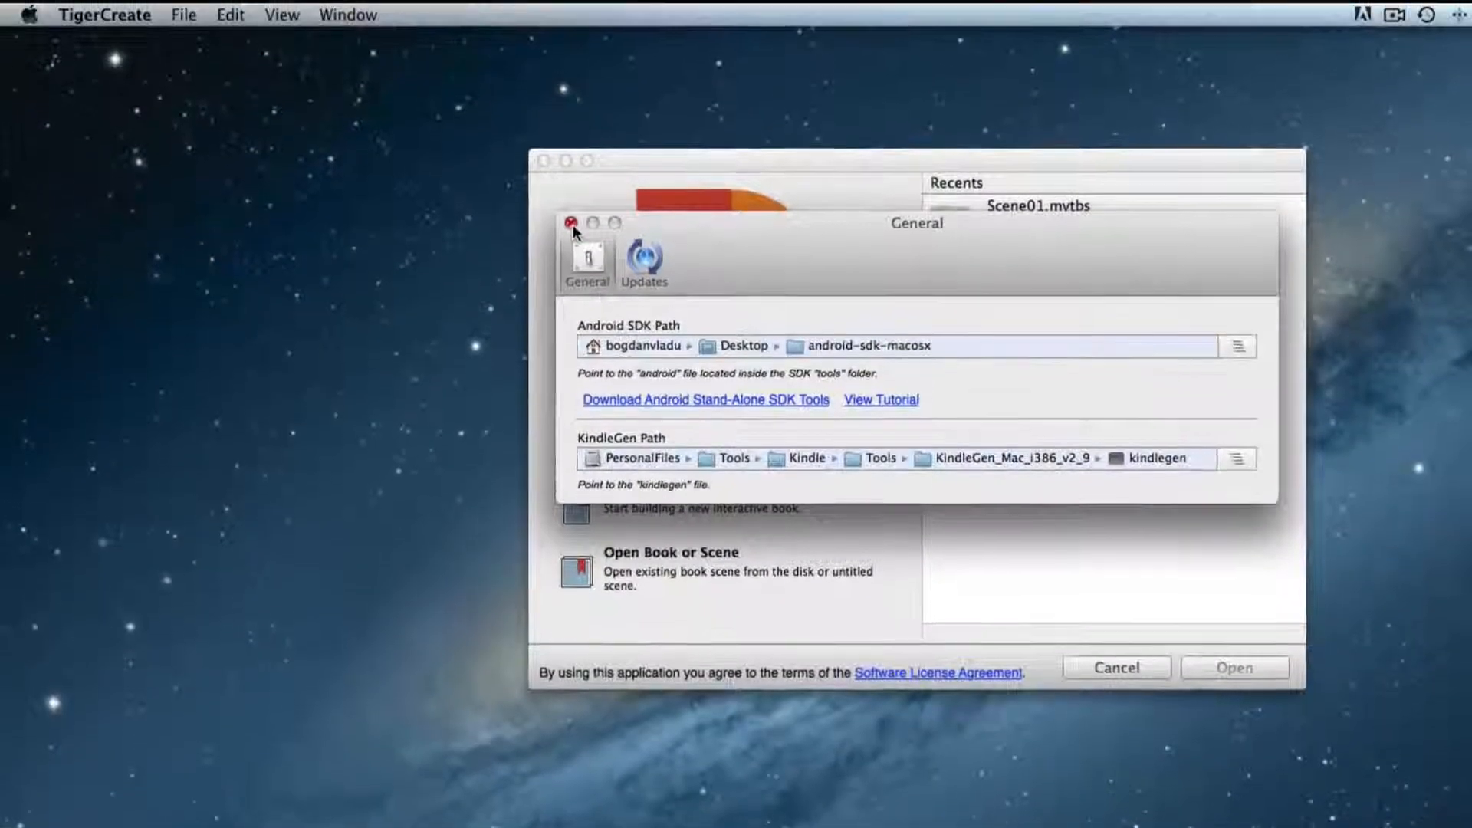
pyautogui.click(572, 224)
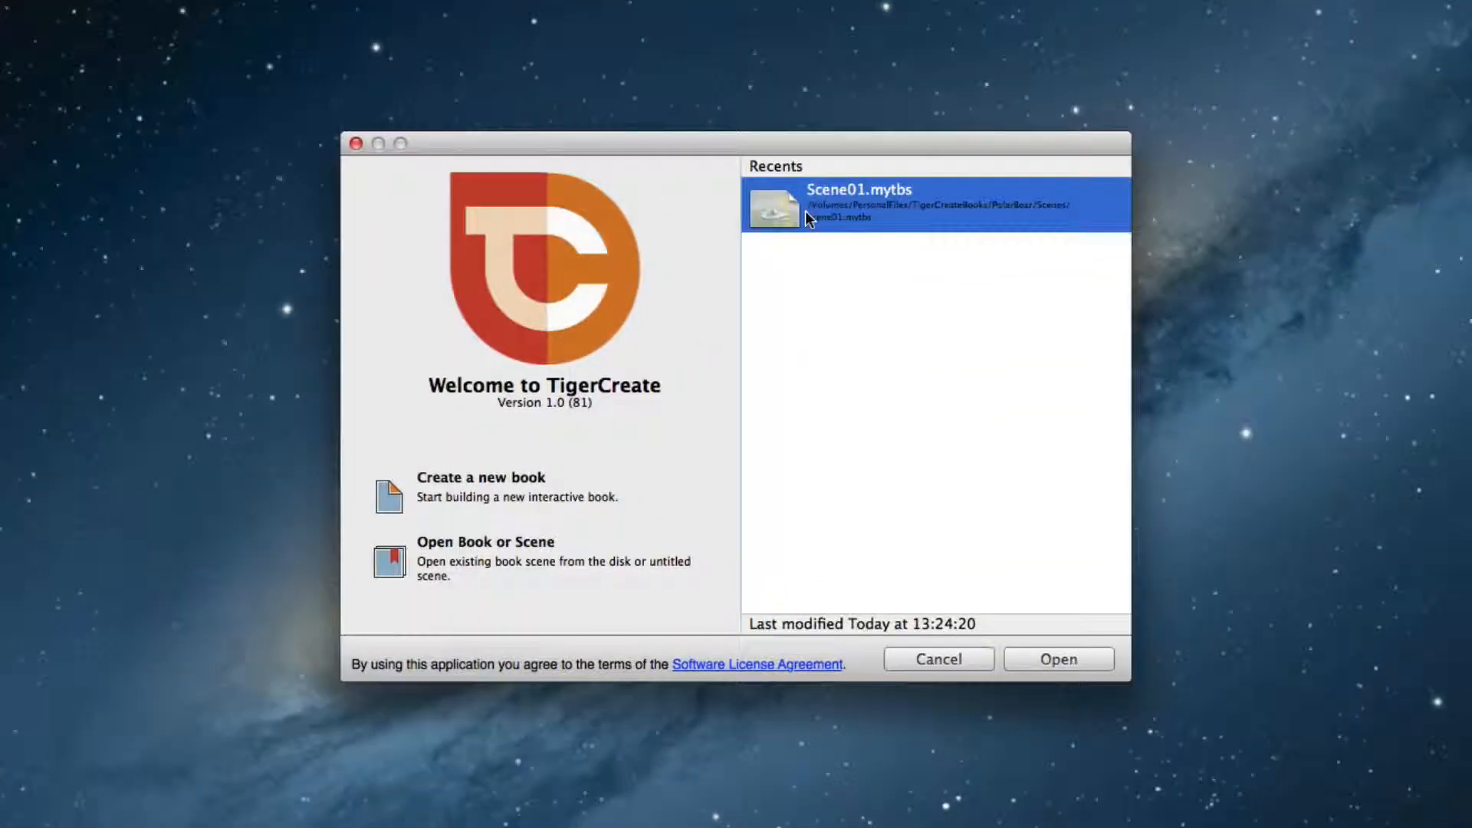
# Load Scene01 from Recents and test-build it as a Standalone Android Application
pyautogui.click(1056, 657)
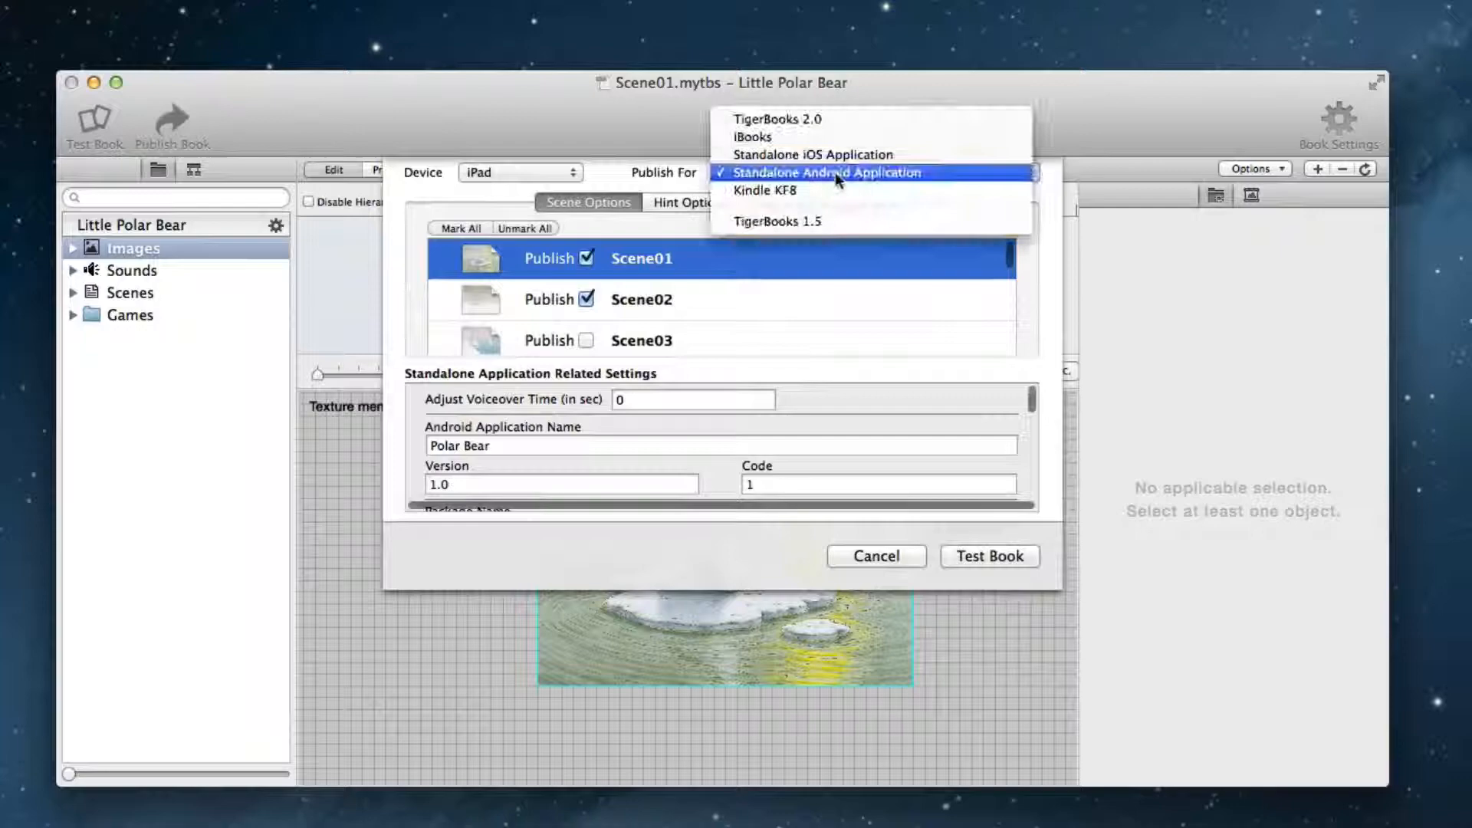
pyautogui.click(824, 172)
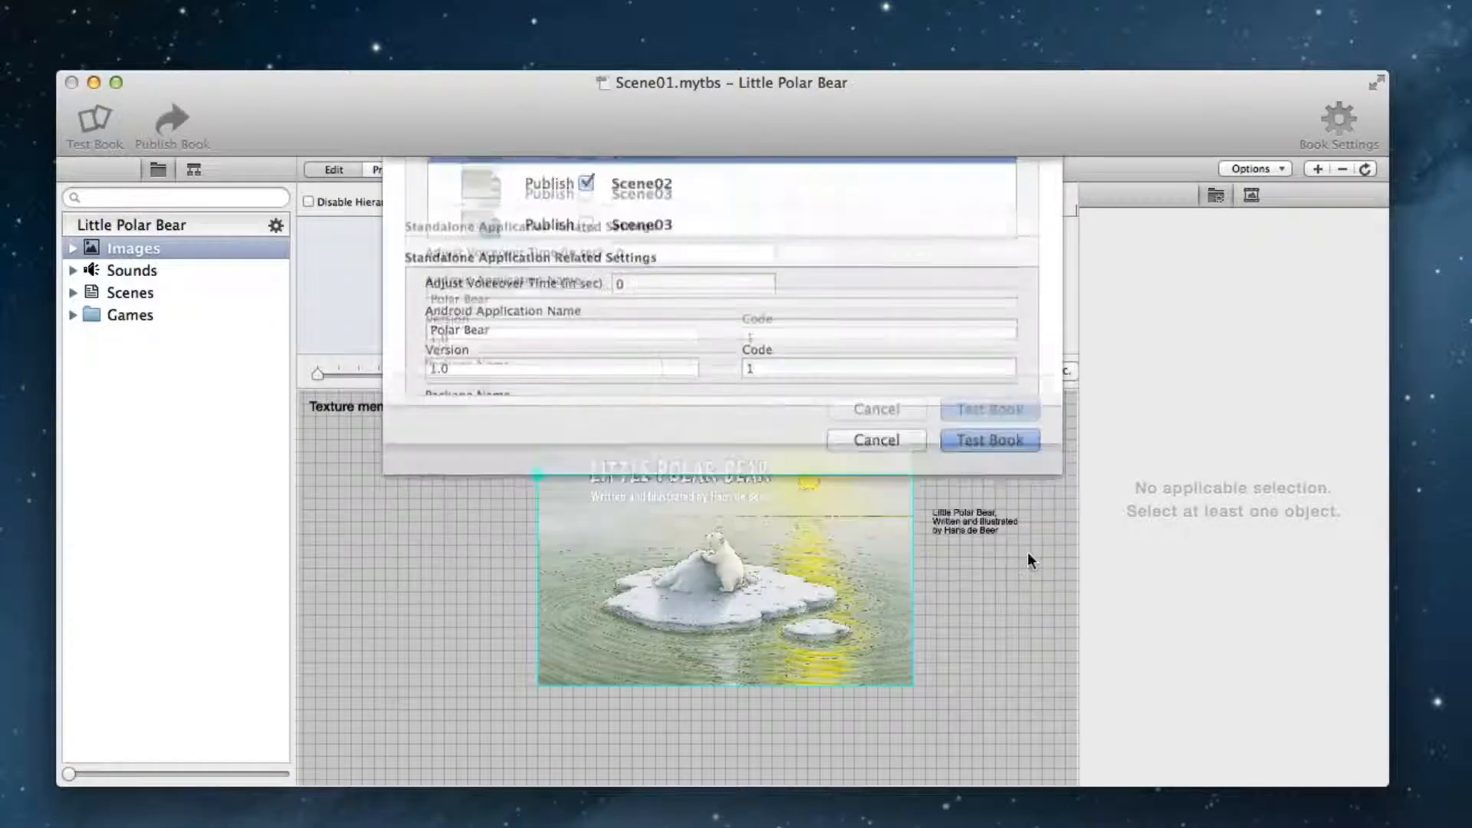
pyautogui.click(988, 440)
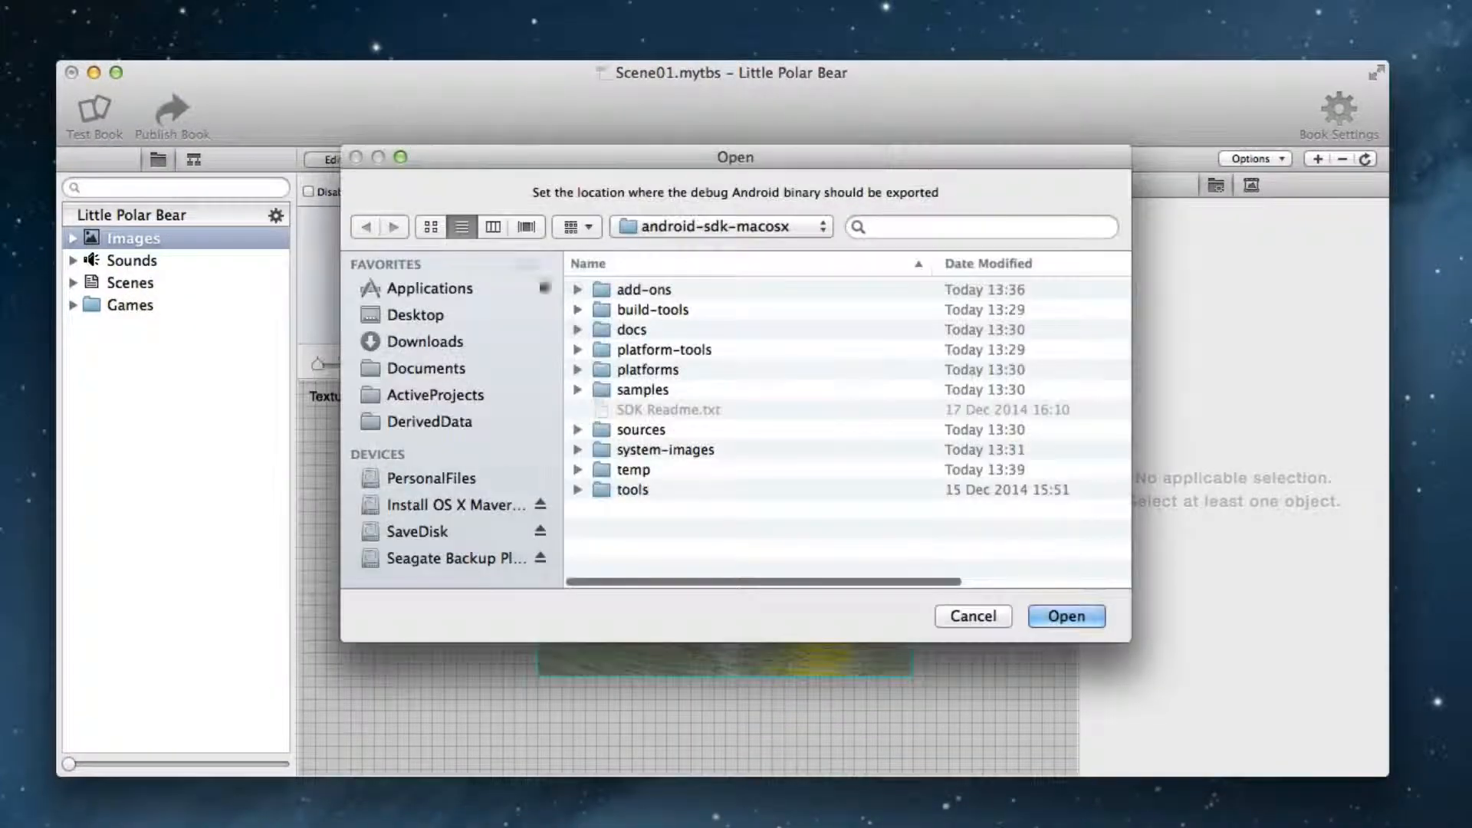
# Export the resulting android-debug.apk to the Desktop
pyautogui.click(416, 315)
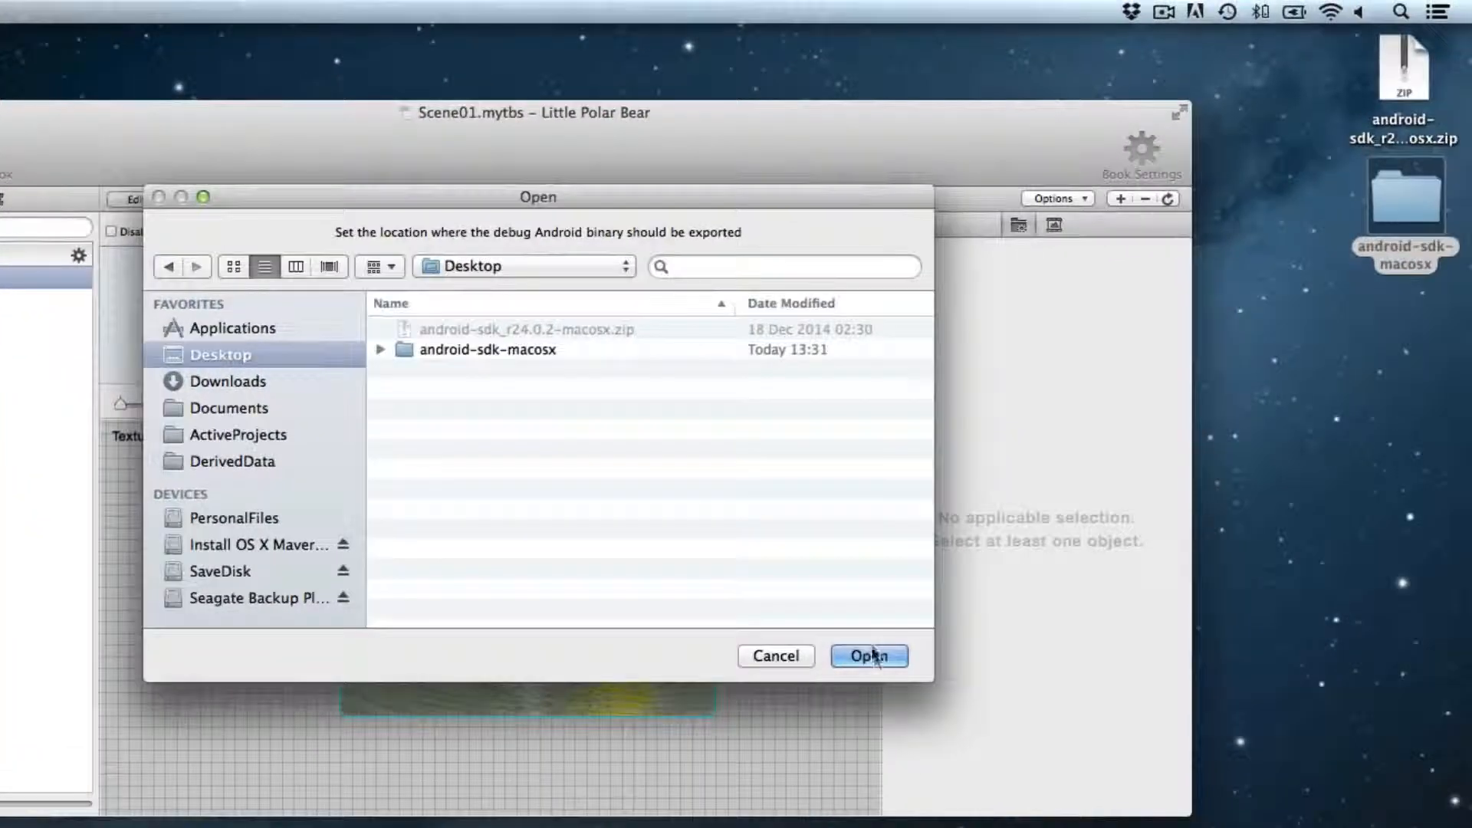
pyautogui.click(868, 655)
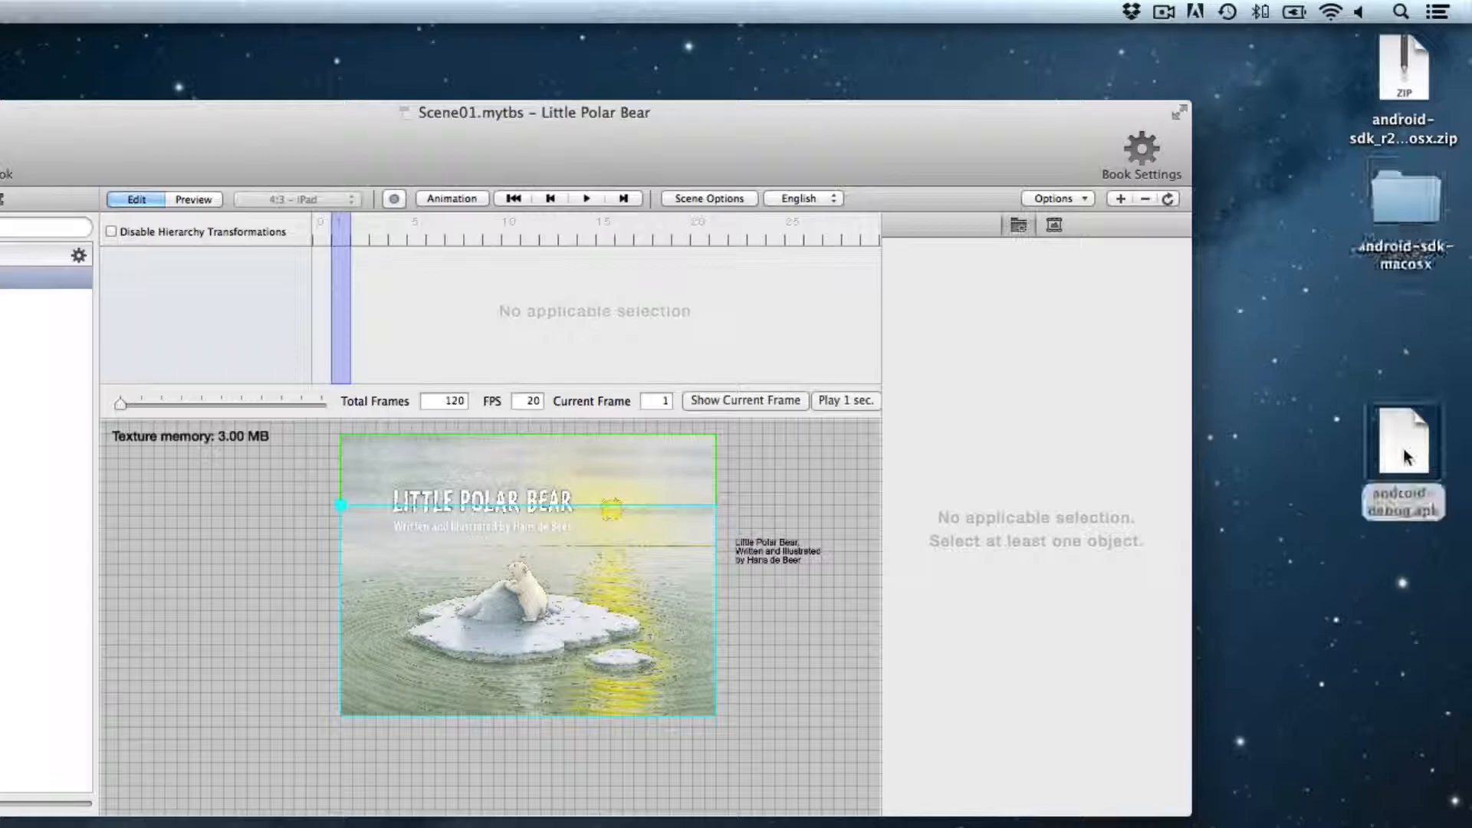